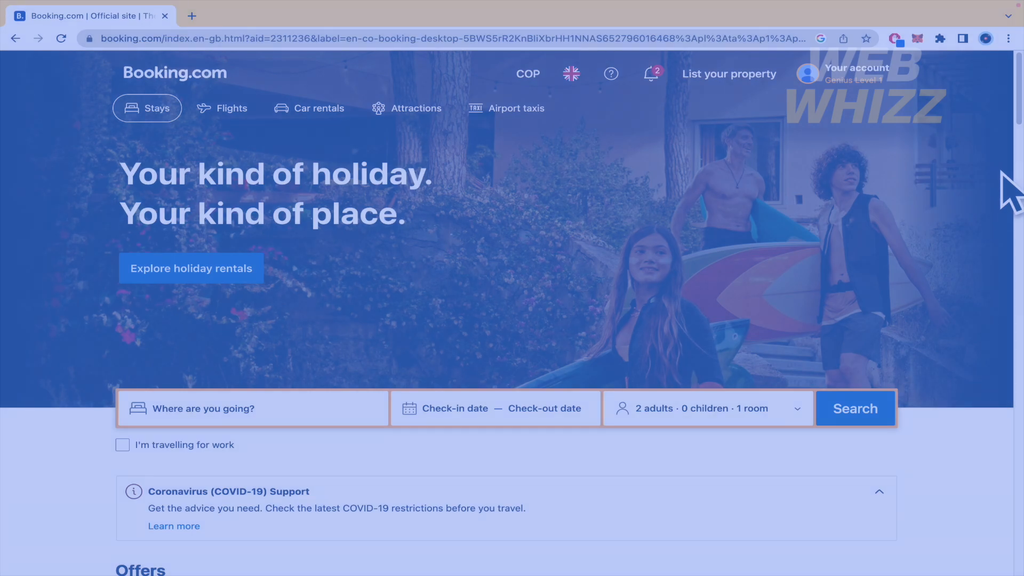
{"action": "mouse_move", "coordinate": [1000, 163]}
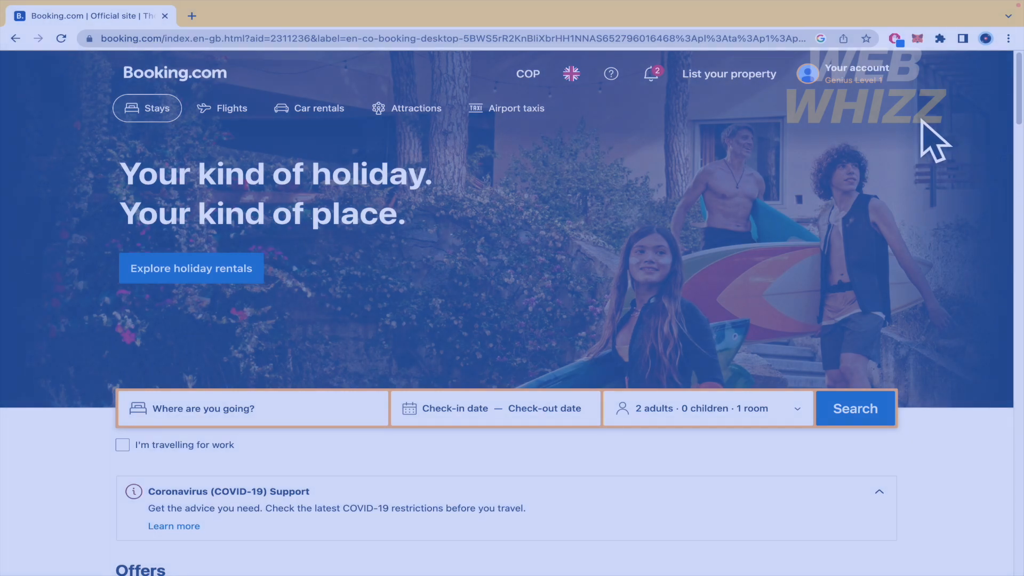
{"action": "mouse_move", "coordinate": [654, 209]}
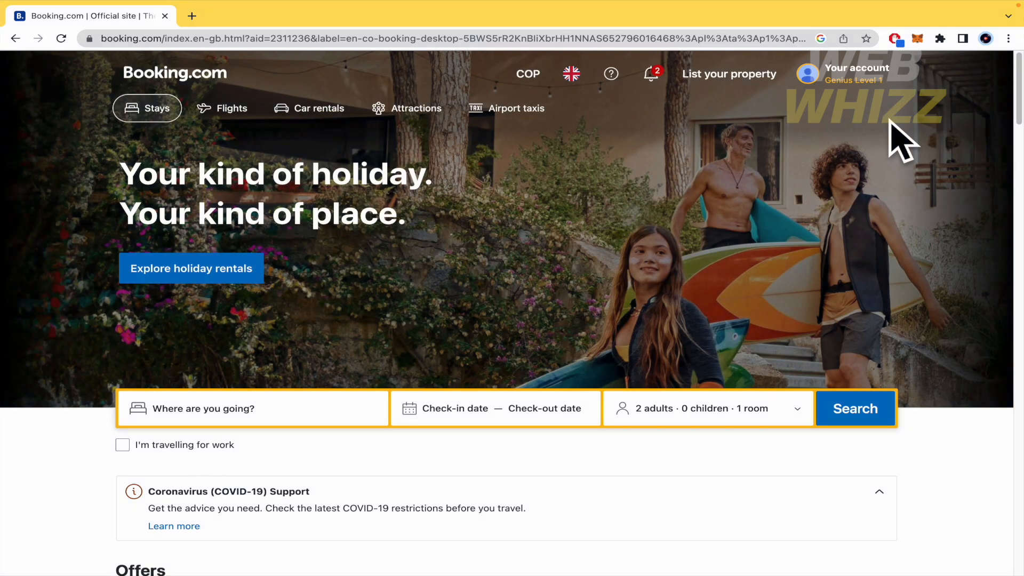
{"action": "mouse_move", "coordinate": [785, 101]}
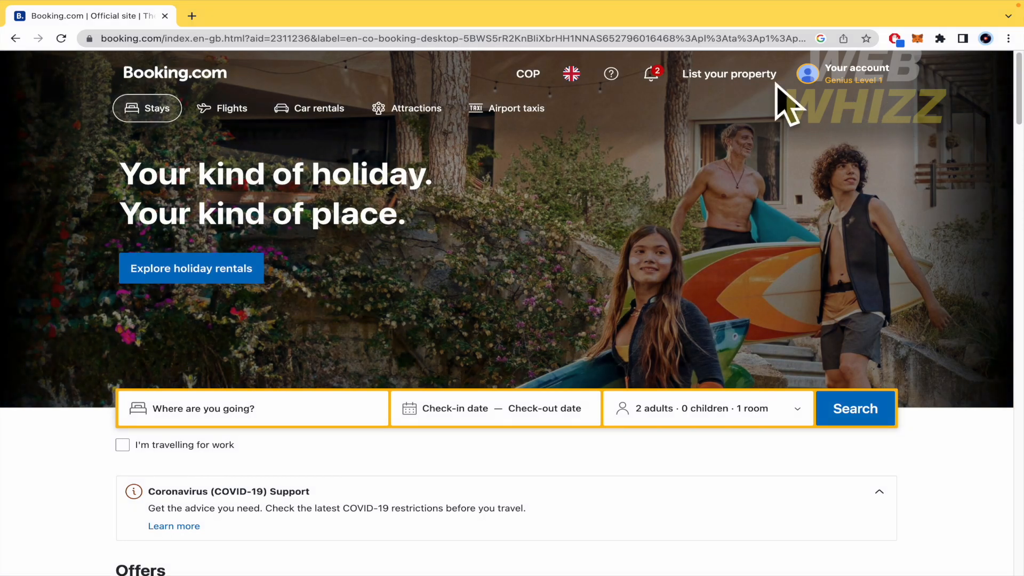
- Open an Incognito window and search Google for 'booking' to reach Booking.com
{"action": "left_click", "coordinate": [192, 15]}
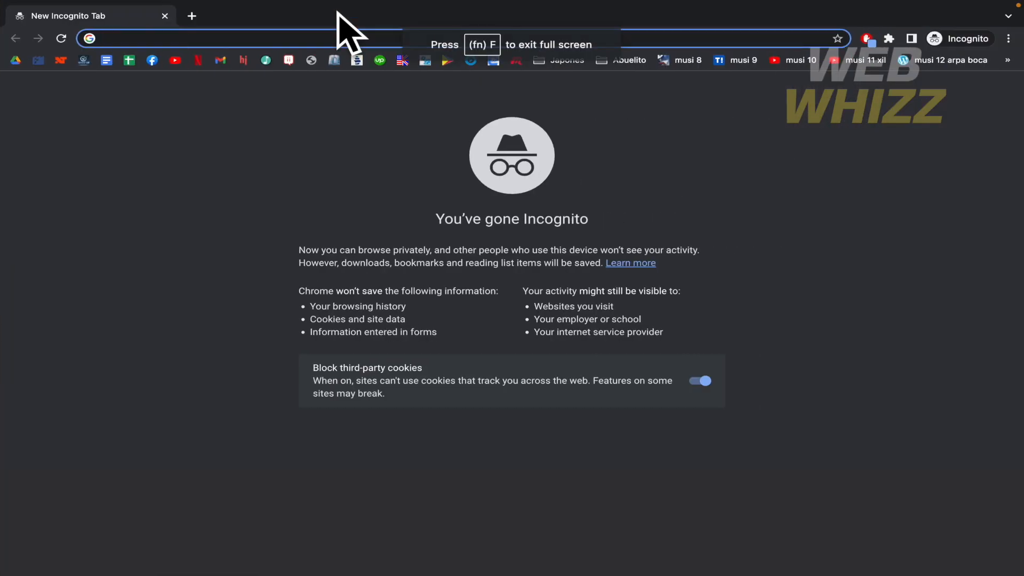
{"action": "mouse_move", "coordinate": [167, 25]}
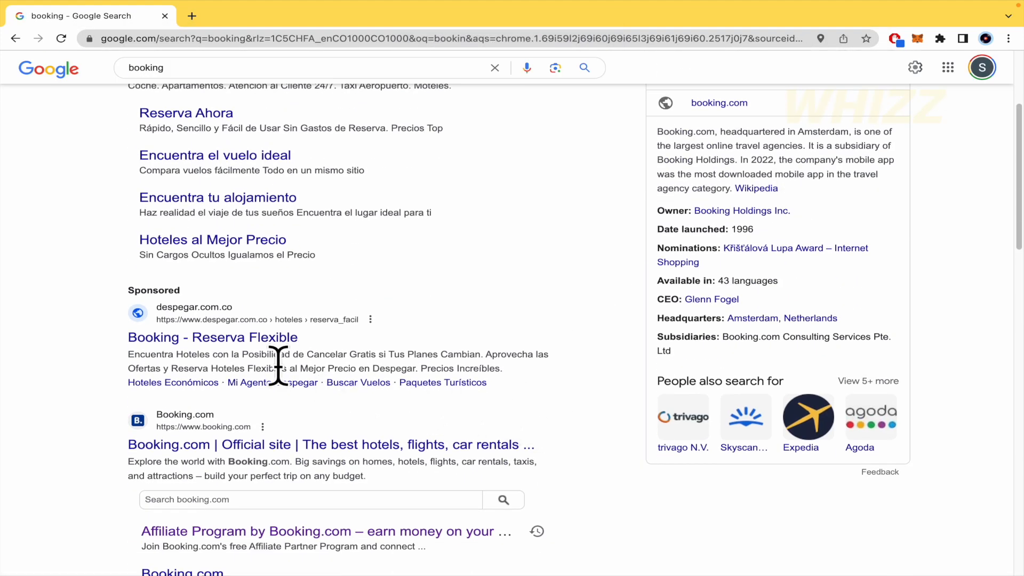
{"action": "scroll", "scroll_direction": "down", "scroll_amount": 3}
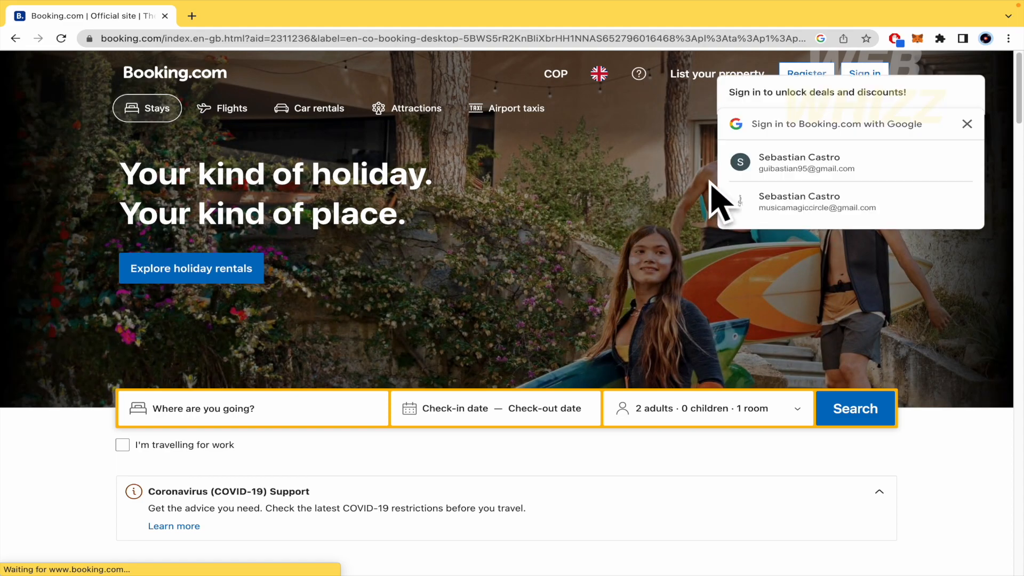
- View the Booking.com sign-in page, then return to the signed-in homepage
{"action": "scroll", "scroll_direction": "down", "scroll_amount": 3}
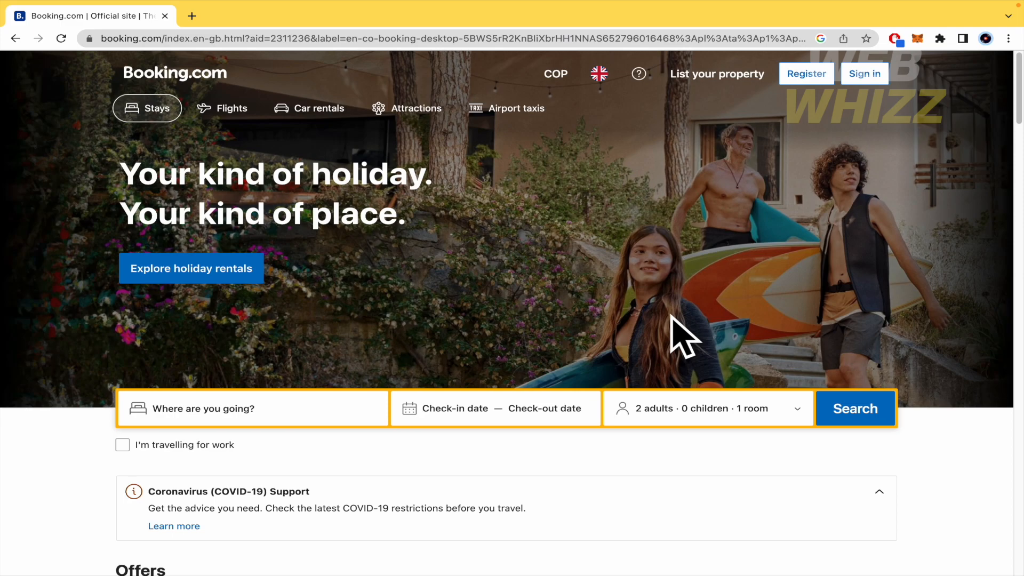
{"action": "mouse_move", "coordinate": [864, 101]}
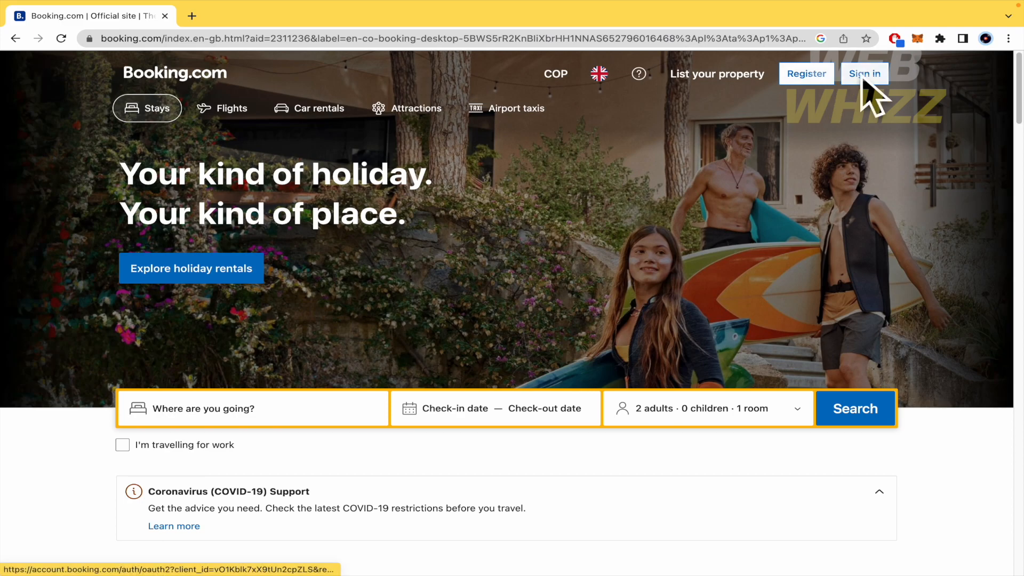
{"action": "left_click", "coordinate": [864, 73]}
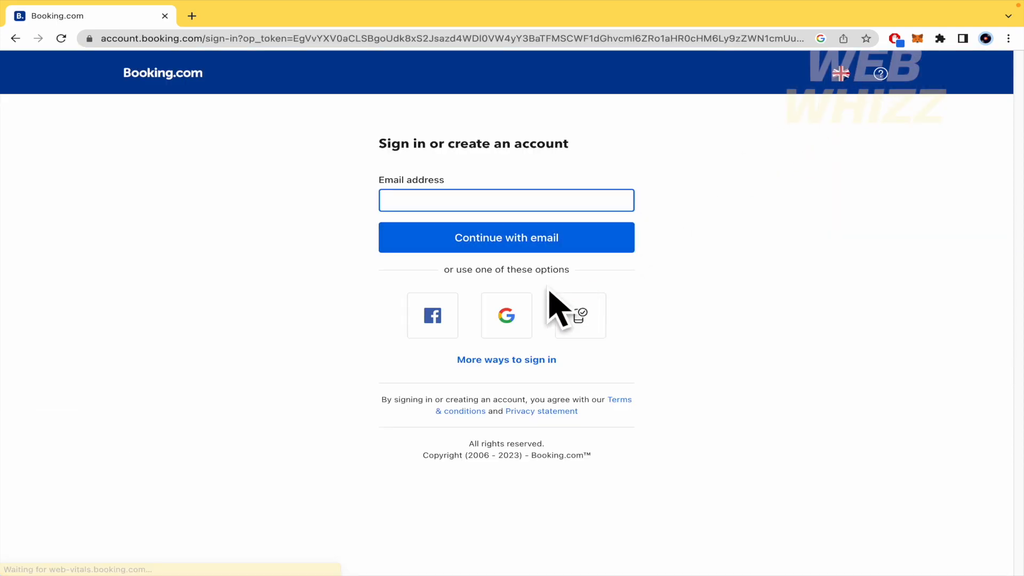
{"action": "left_click", "coordinate": [506, 315]}
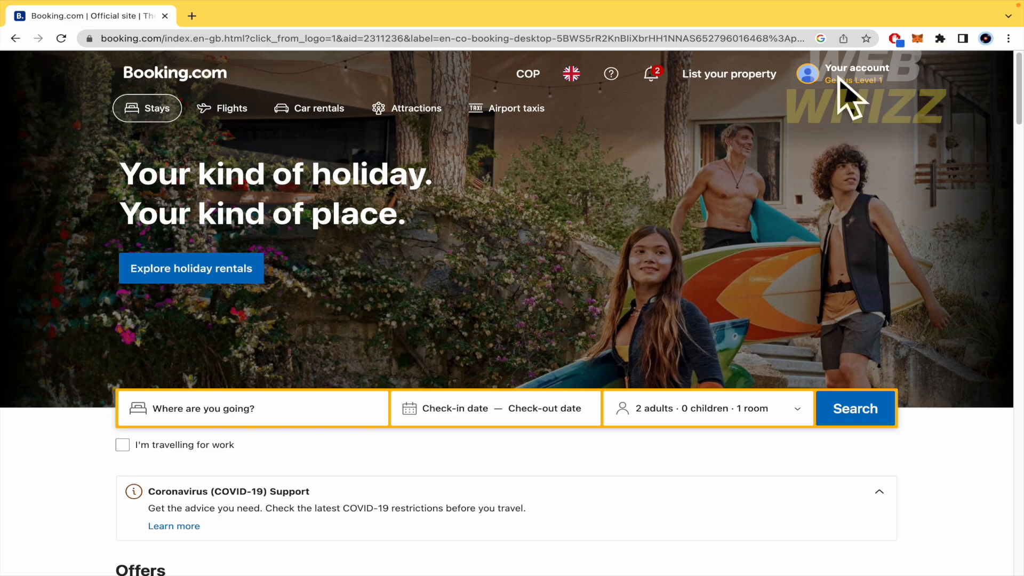
- Open the Genius Level 1 page and highlight the 6 June 2025 deadline
{"action": "left_click", "coordinate": [857, 70]}
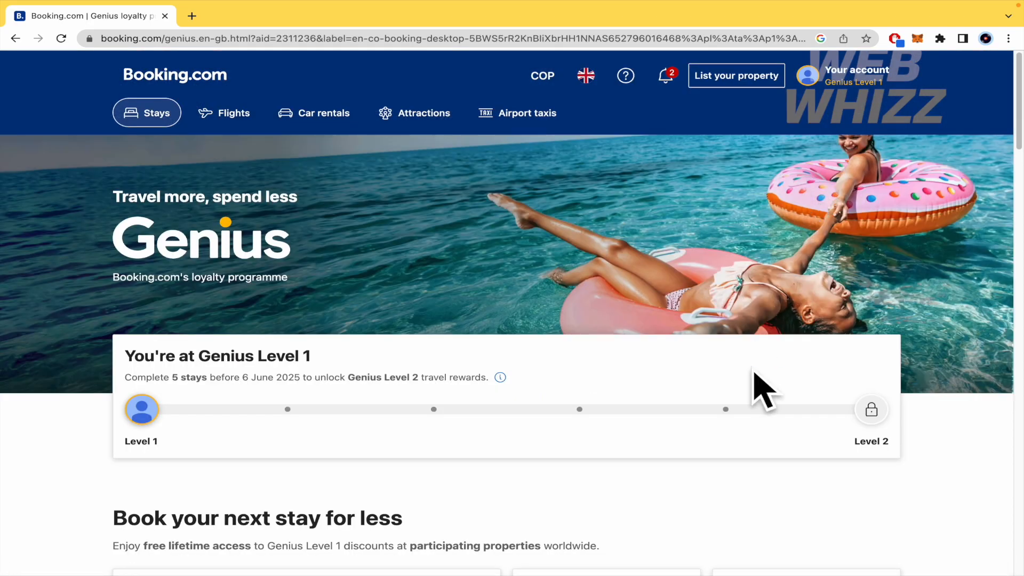
{"action": "scroll", "scroll_direction": "down", "scroll_amount": 3}
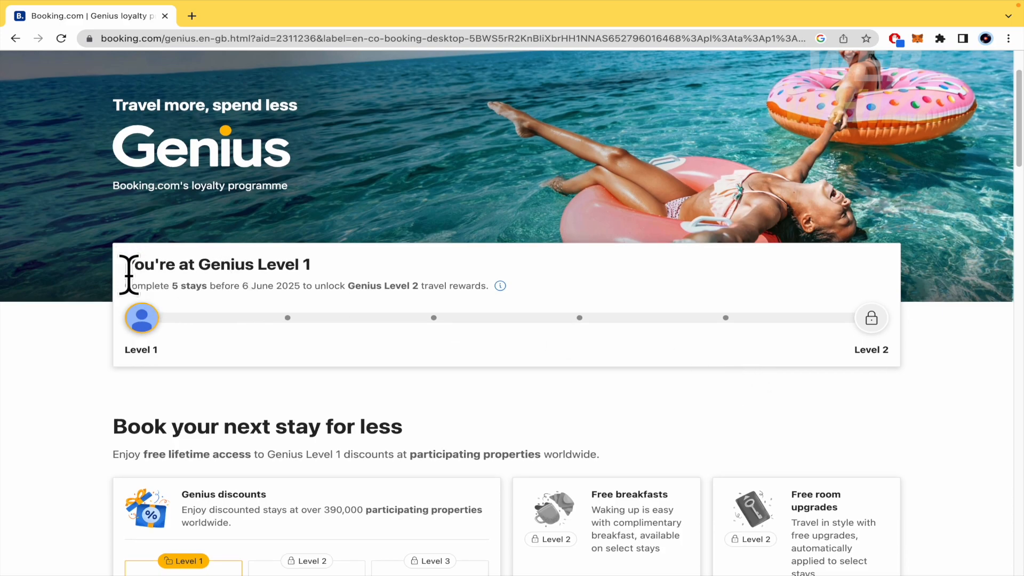
{"action": "left_click_drag", "start_coordinate": [126, 285], "coordinate": [271, 285]}
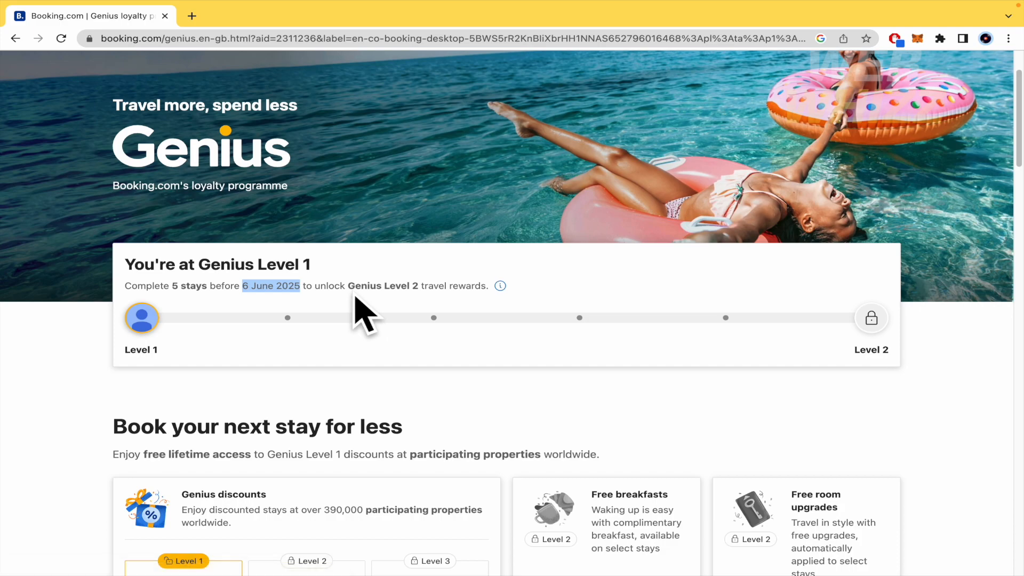
{"action": "mouse_move", "coordinate": [547, 311]}
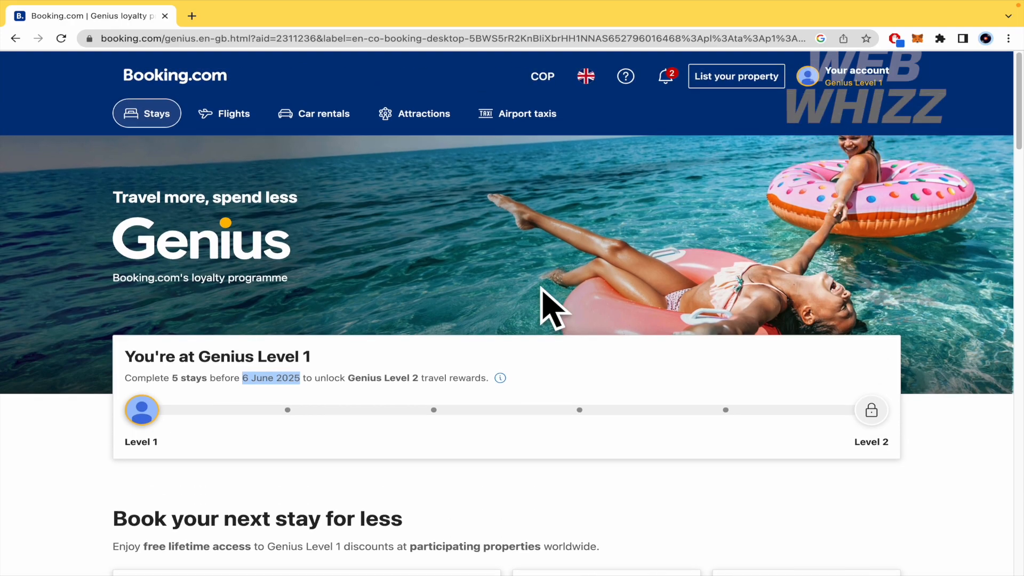
- Scroll to the Level 1–3 discounts and highlight the Level 3 20% discounts
{"action": "scroll", "scroll_direction": "down", "scroll_amount": 3}
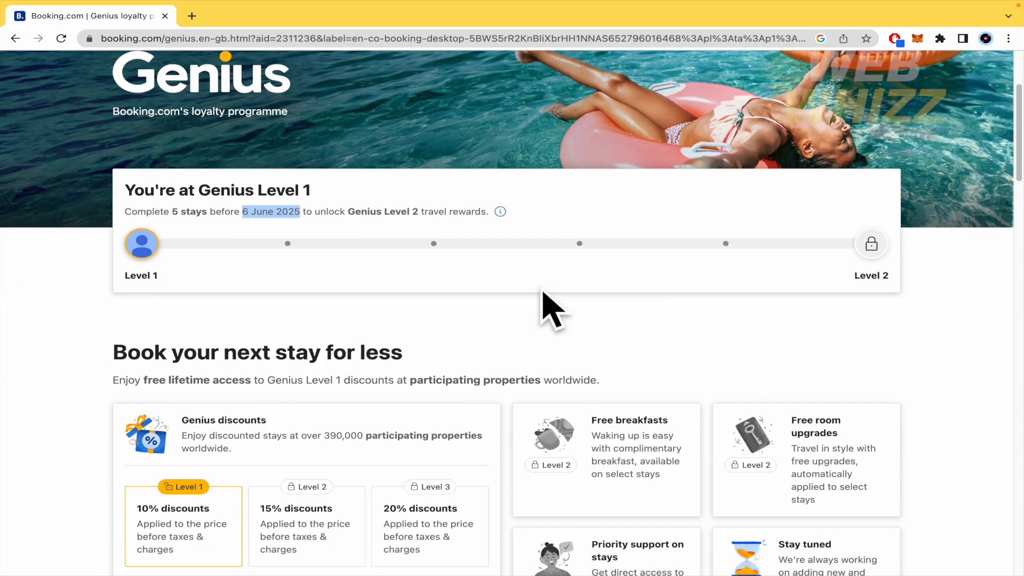
{"action": "scroll", "scroll_direction": "down", "scroll_amount": 3}
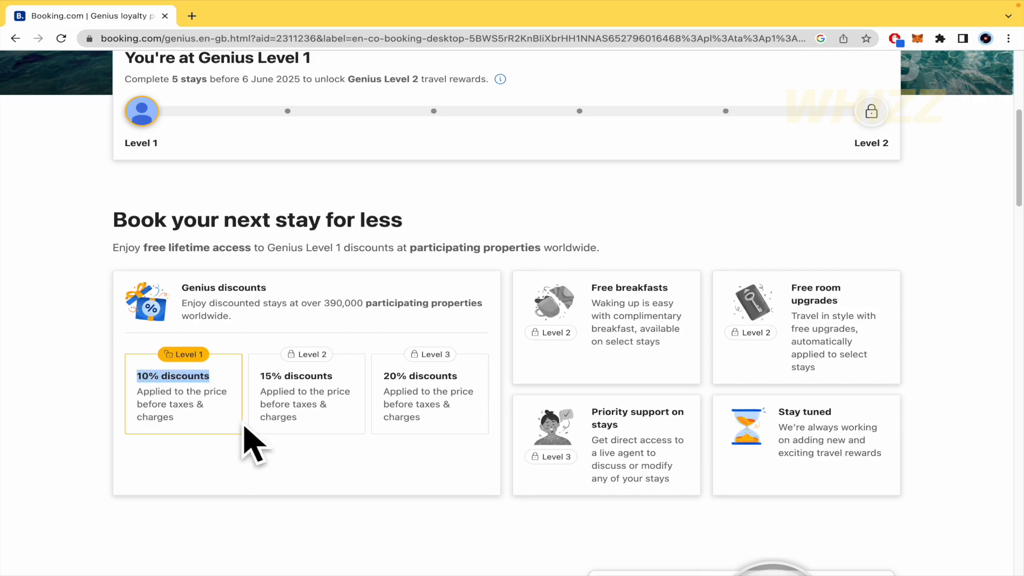
{"action": "mouse_move", "coordinate": [389, 411]}
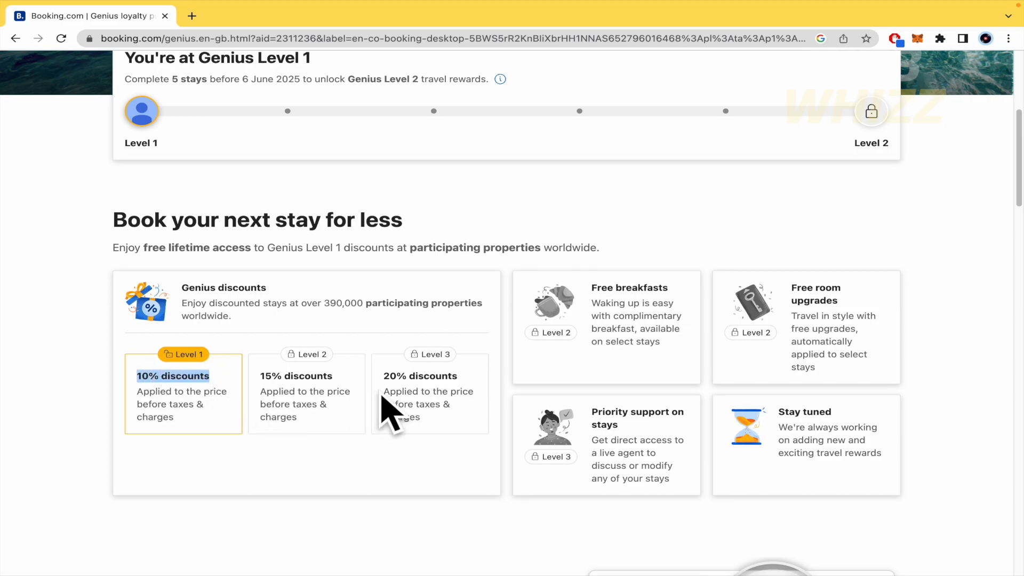
{"action": "mouse_move", "coordinate": [277, 375]}
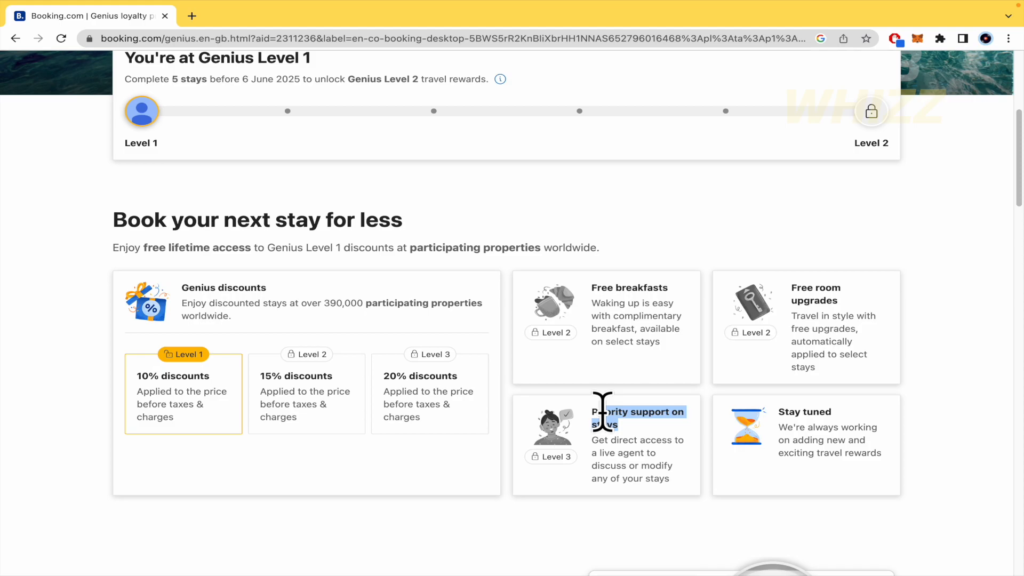
{"action": "mouse_move", "coordinate": [963, 357]}
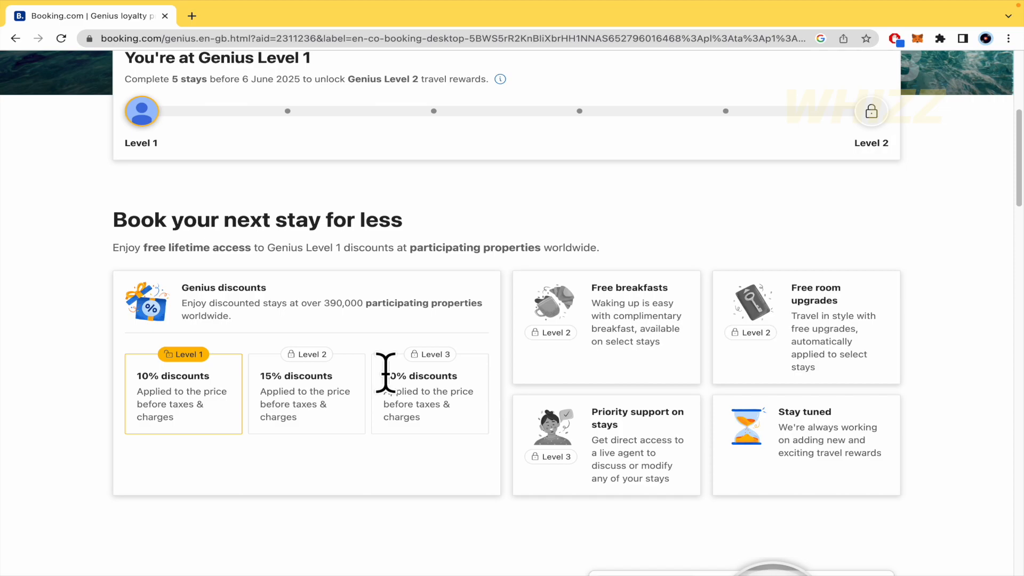
{"action": "double_click", "coordinate": [419, 376]}
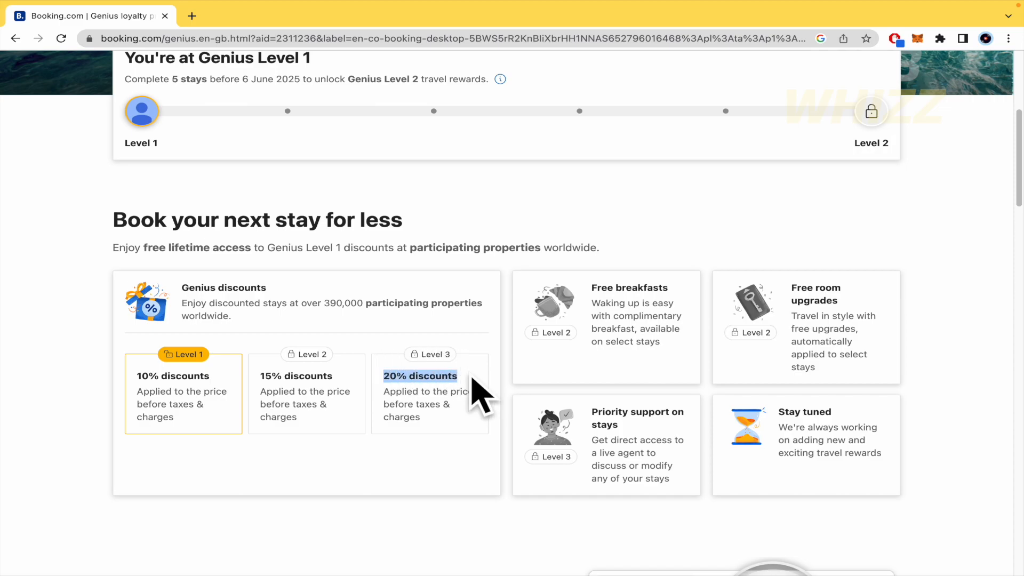
{"action": "scroll", "scroll_direction": "down", "scroll_amount": 3}
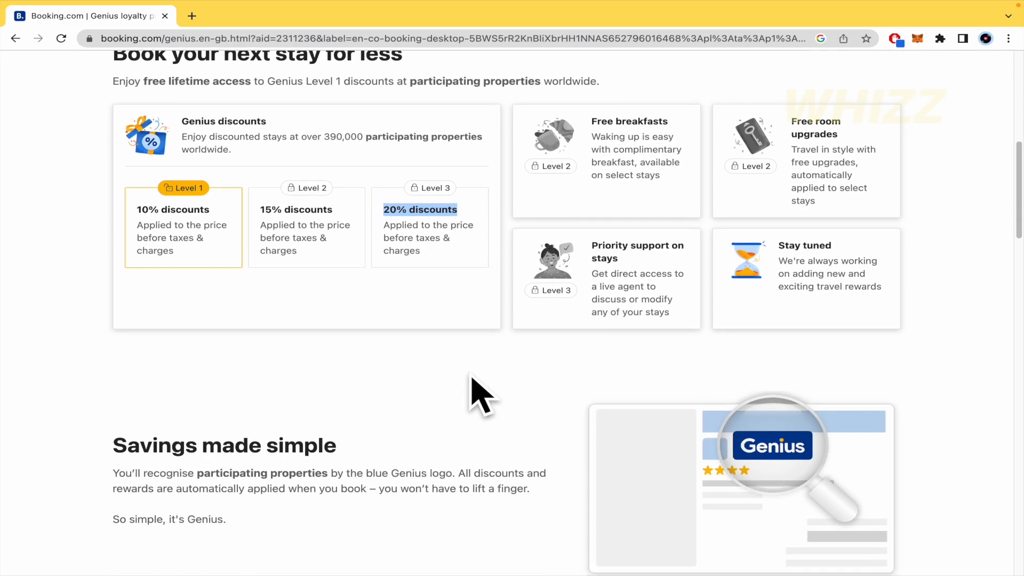
{"action": "mouse_move", "coordinate": [580, 162]}
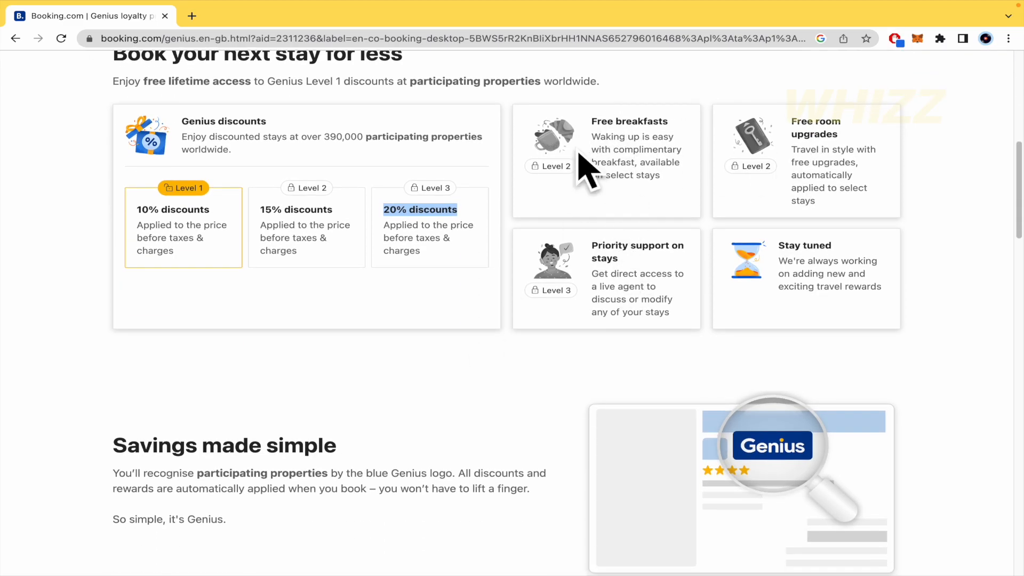
{"action": "mouse_move", "coordinate": [492, 245]}
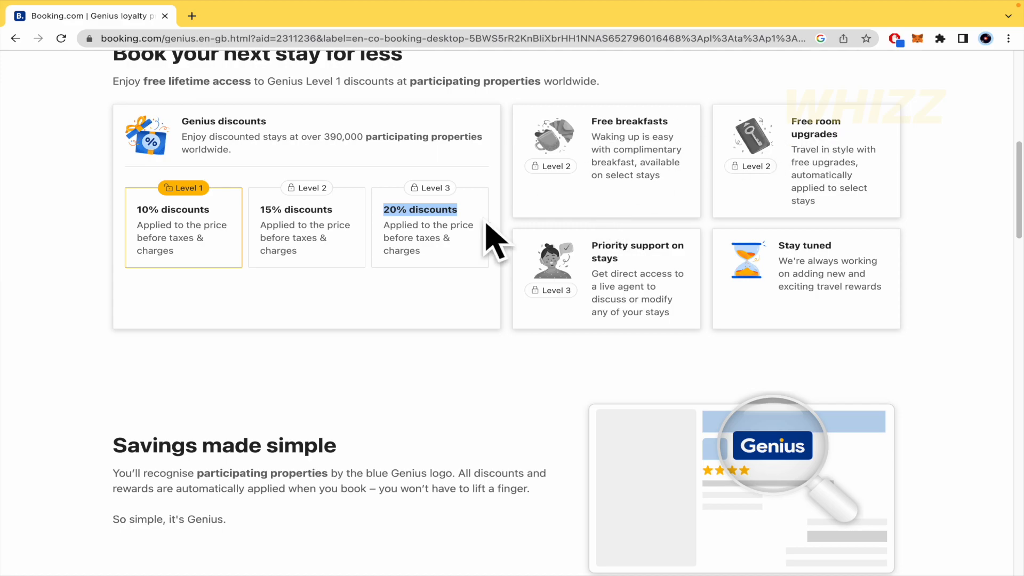
{"action": "mouse_move", "coordinate": [508, 315]}
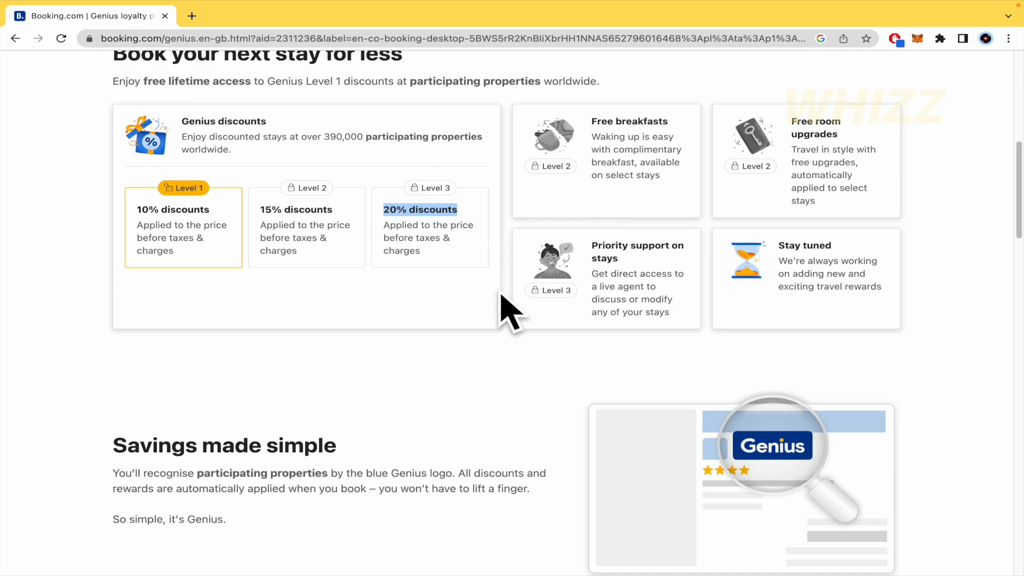
{"action": "scroll", "scroll_direction": "down", "scroll_amount": 3}
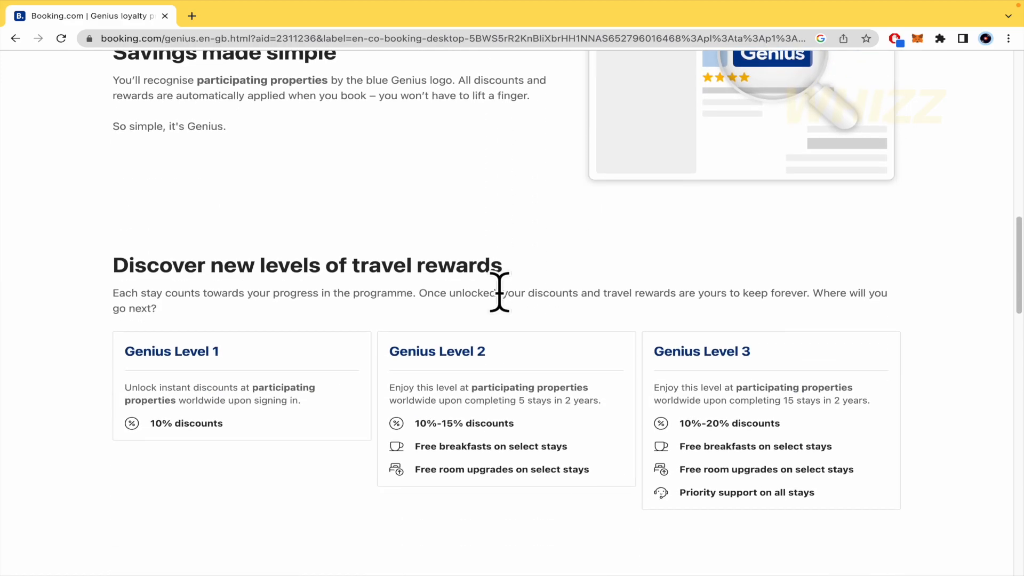
{"action": "scroll", "scroll_direction": "up", "scroll_amount": 3}
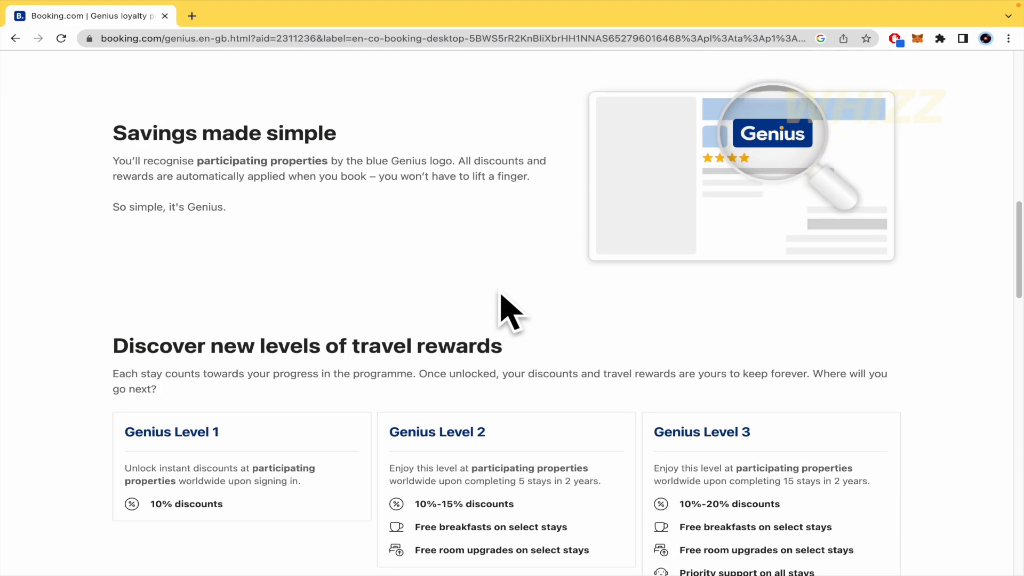
{"action": "scroll", "scroll_direction": "down", "scroll_amount": 3}
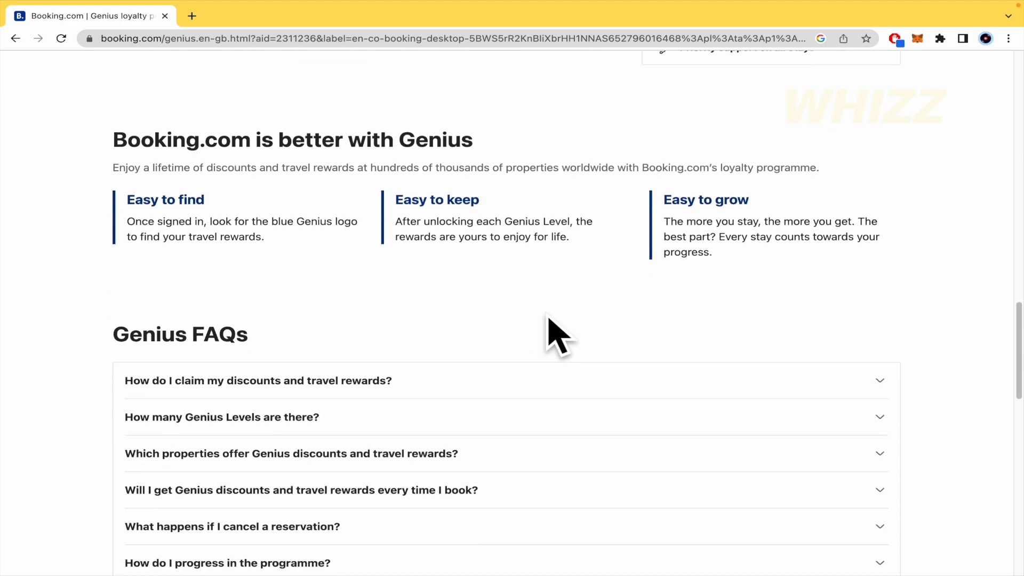
{"action": "mouse_move", "coordinate": [476, 310]}
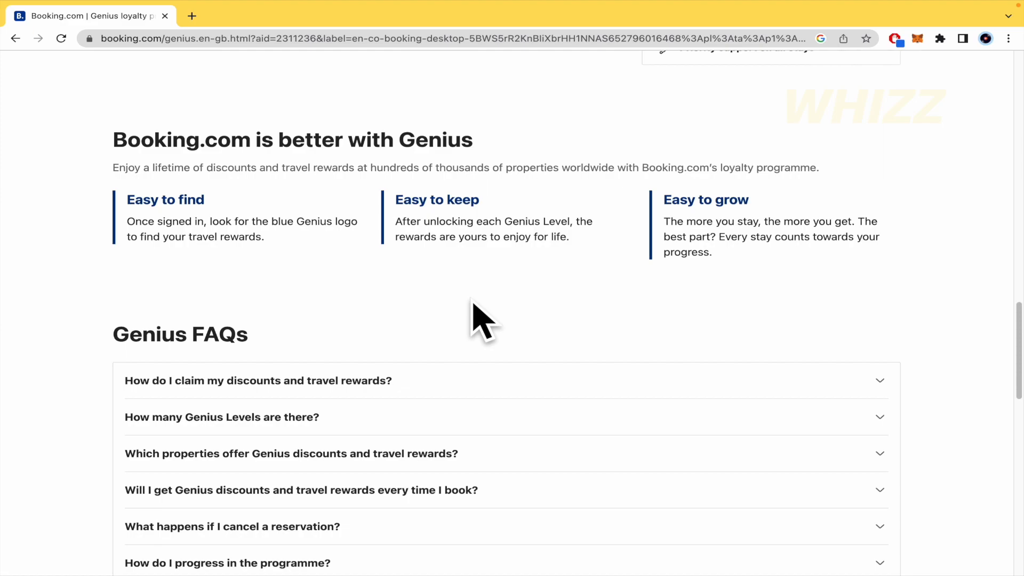
{"action": "scroll", "scroll_direction": "down", "scroll_amount": 3}
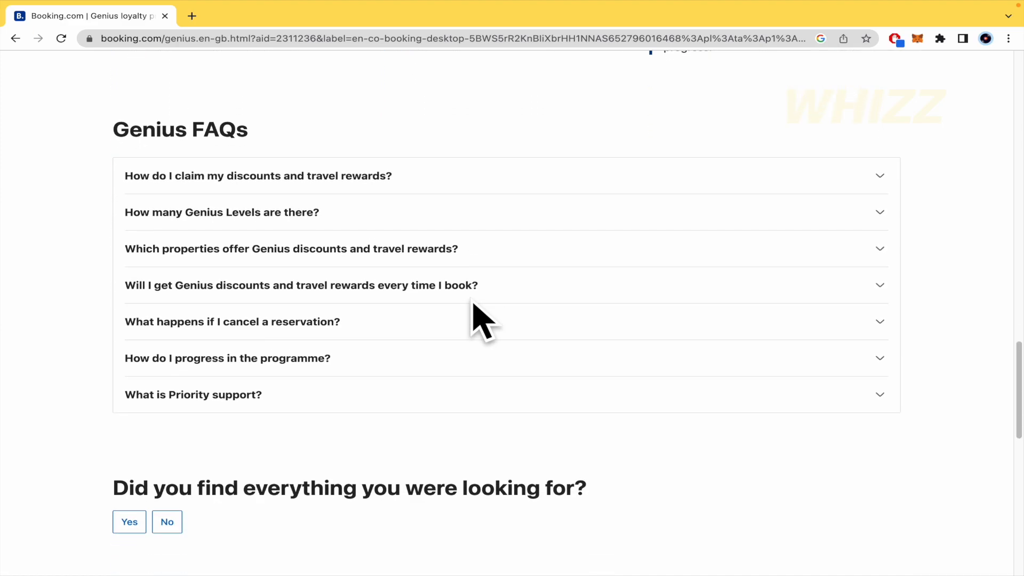
{"action": "scroll", "scroll_direction": "down", "scroll_amount": 3}
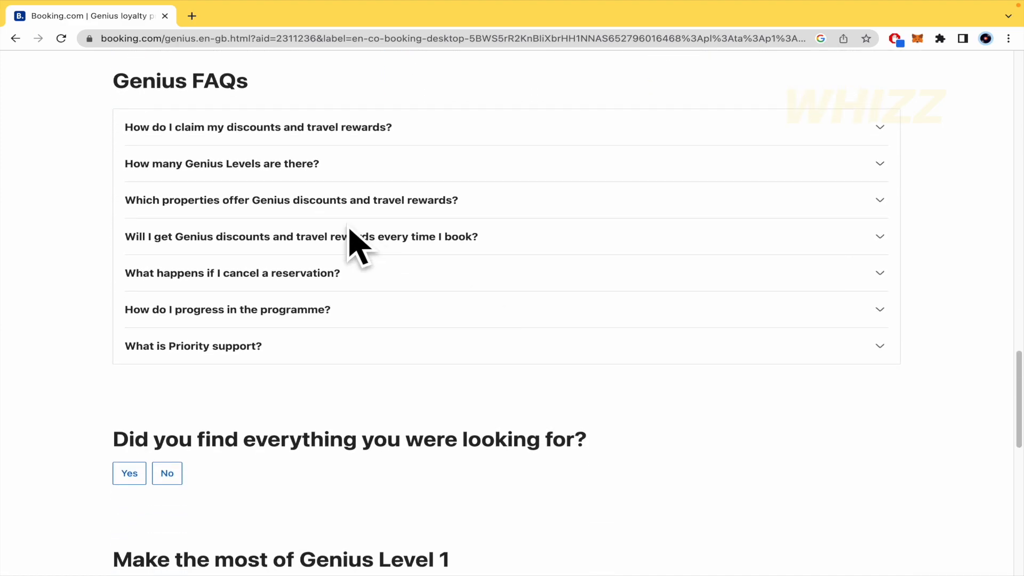
{"action": "mouse_move", "coordinate": [281, 120]}
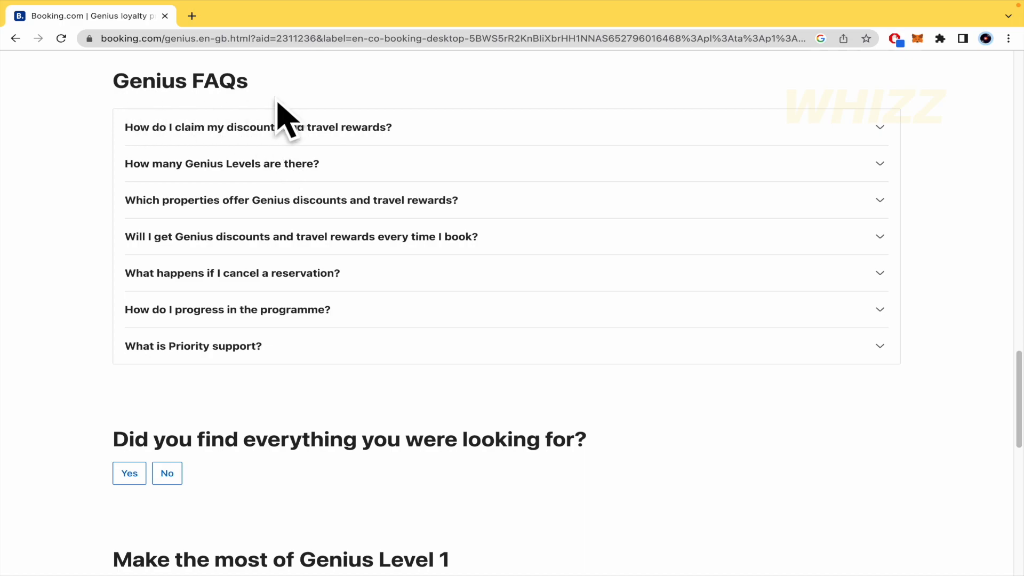
{"action": "mouse_move", "coordinate": [378, 99]}
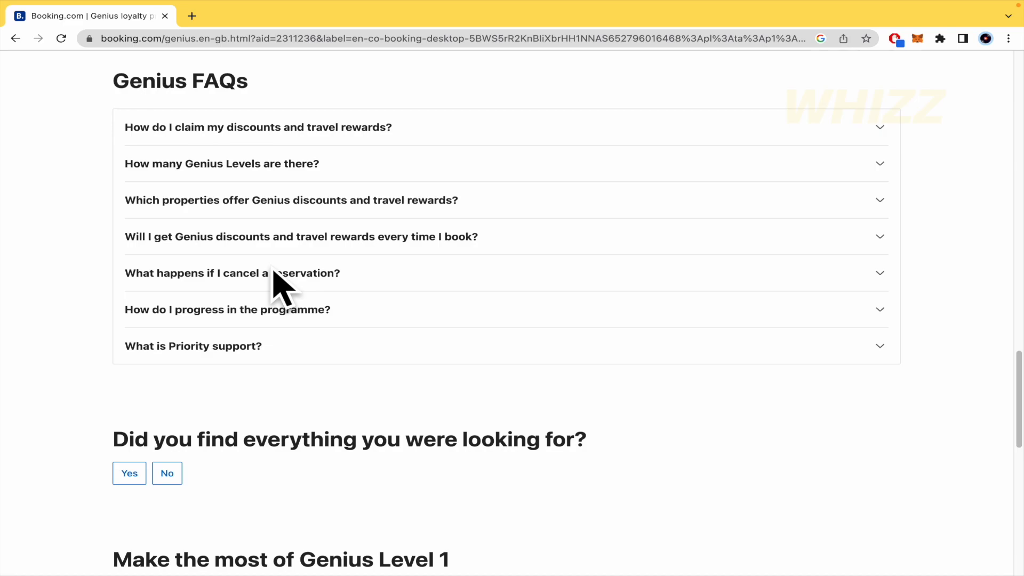
{"action": "scroll", "scroll_direction": "down", "scroll_amount": 3}
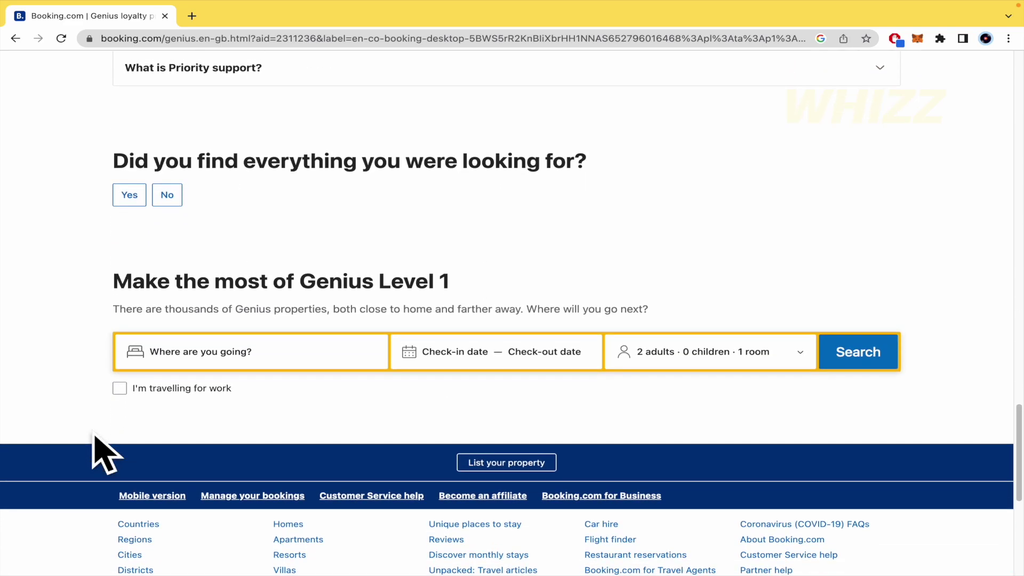
{"action": "scroll", "scroll_direction": "up", "scroll_amount": 3}
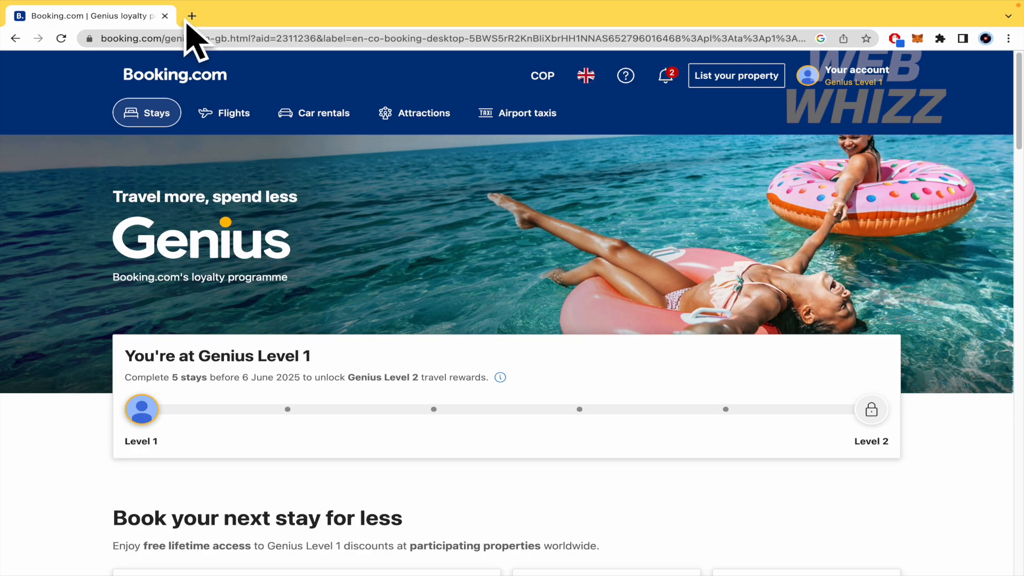
- Search Google for 'booking affiliate program' in a new tab and view the results
{"action": "left_click", "coordinate": [193, 16]}
{"action": "type", "text": "booking affiliate program"}
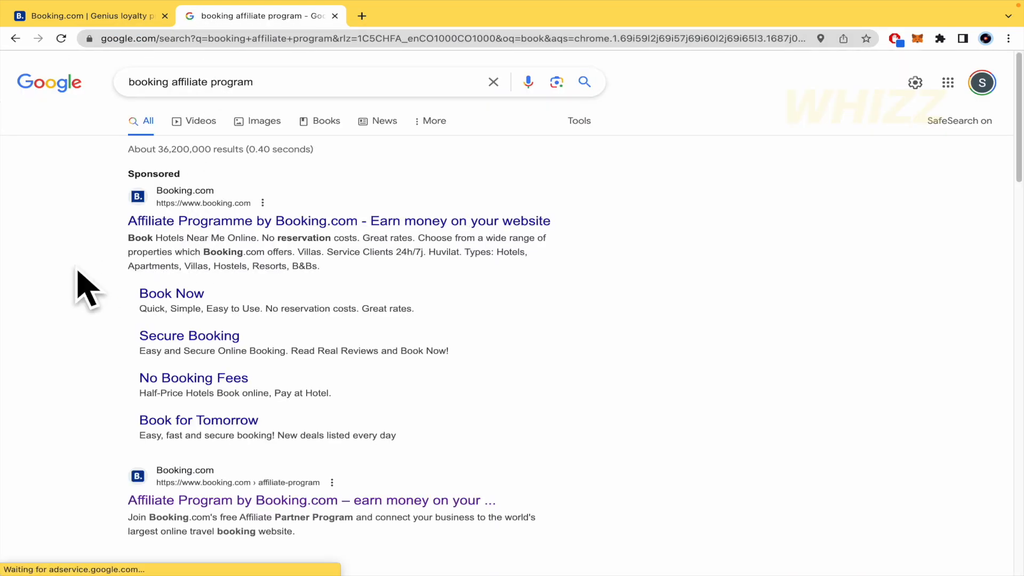
{"action": "scroll", "scroll_direction": "down", "scroll_amount": 3}
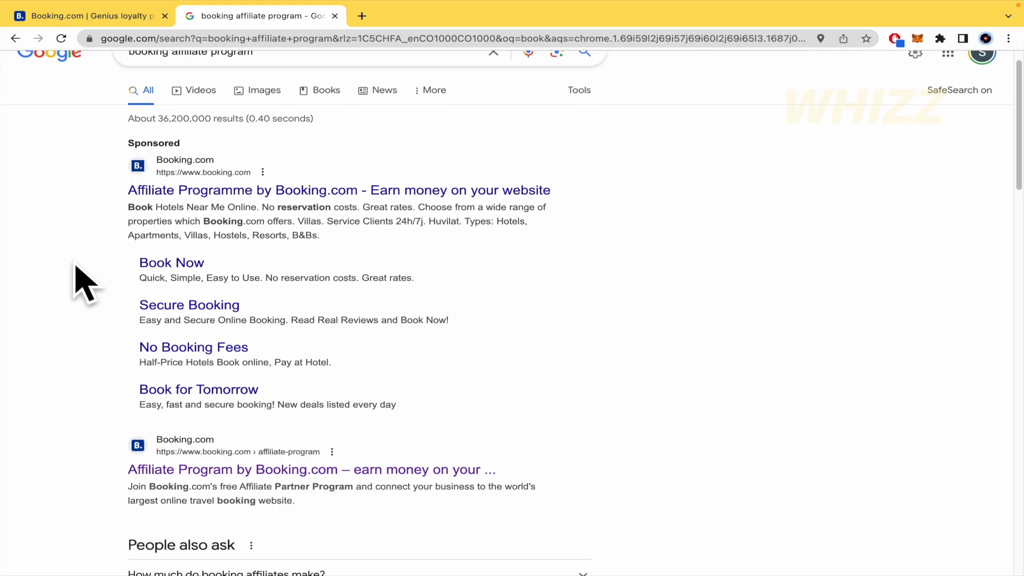
{"action": "mouse_move", "coordinate": [335, 194]}
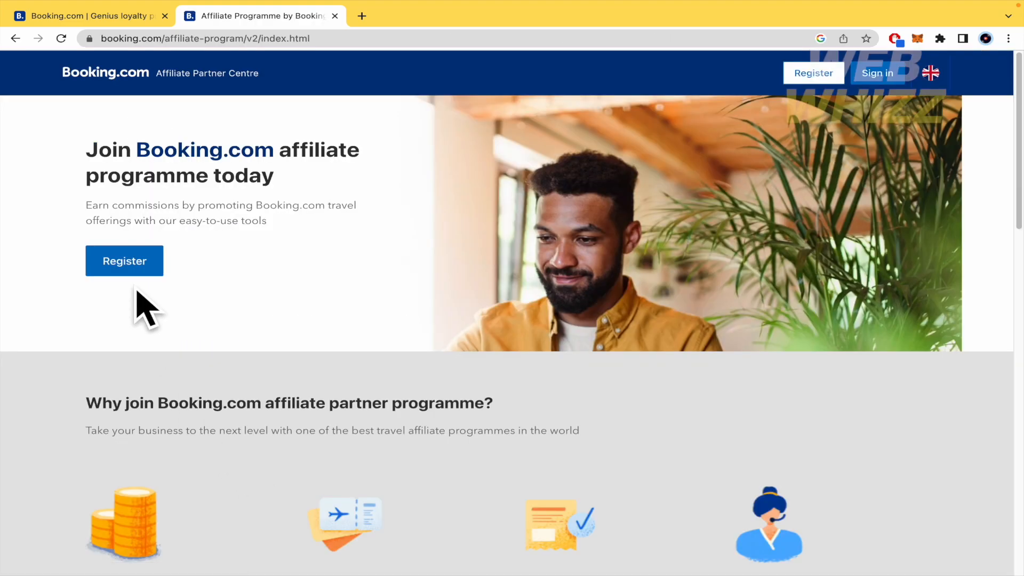
- Open the affiliate registration form at step 1 of 2
{"action": "scroll", "scroll_direction": "down", "scroll_amount": 3}
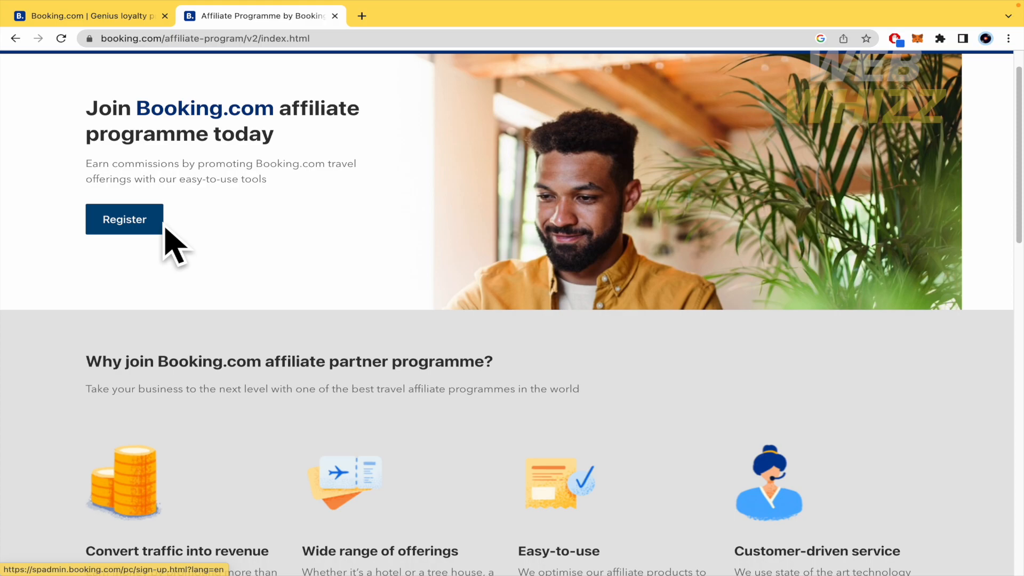
{"action": "left_click", "coordinate": [124, 219]}
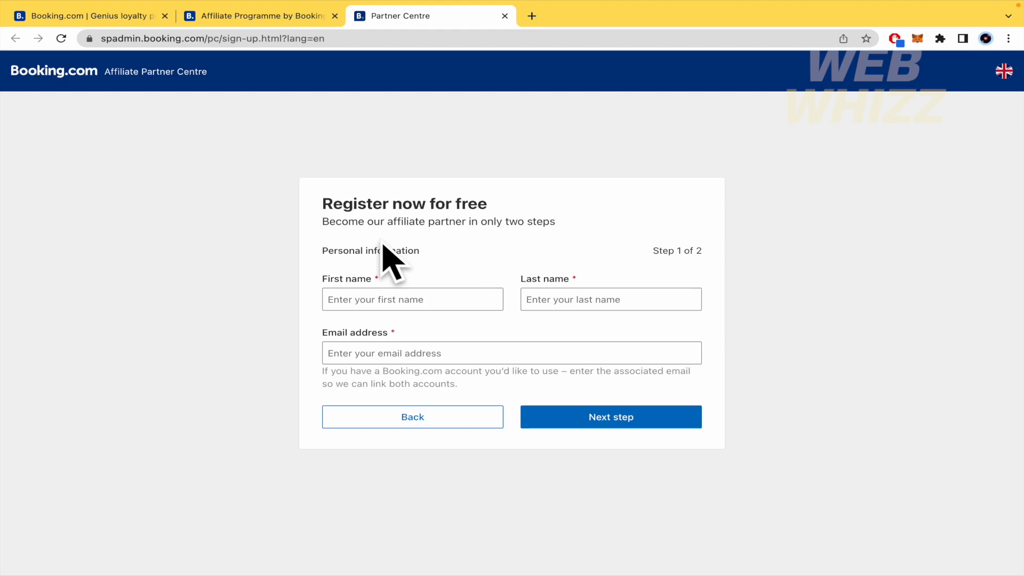
{"action": "mouse_move", "coordinate": [241, 317]}
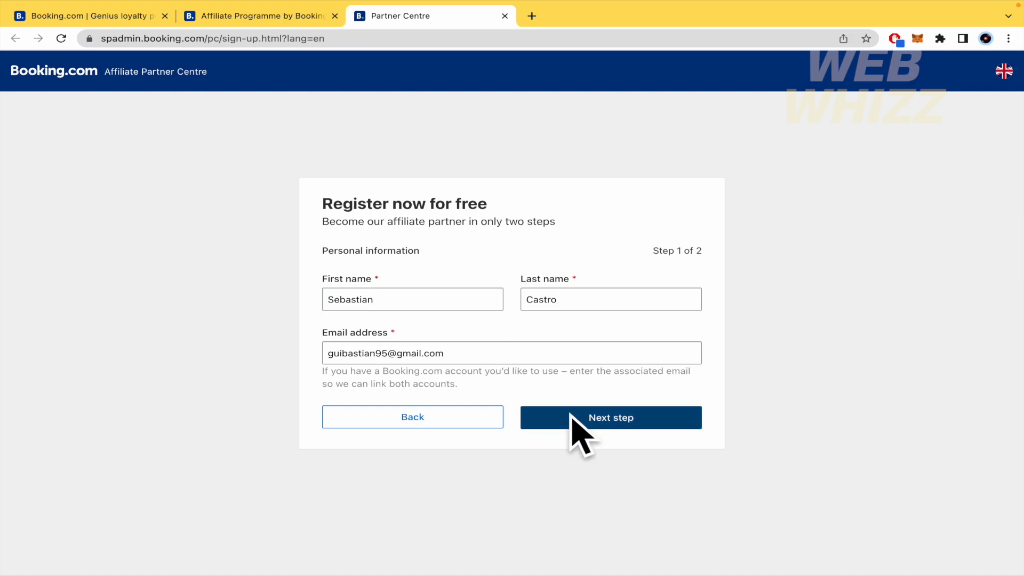
- Continue to step 2, set Industry to Other, and select the no-social-media website note
{"action": "left_click", "coordinate": [611, 417]}
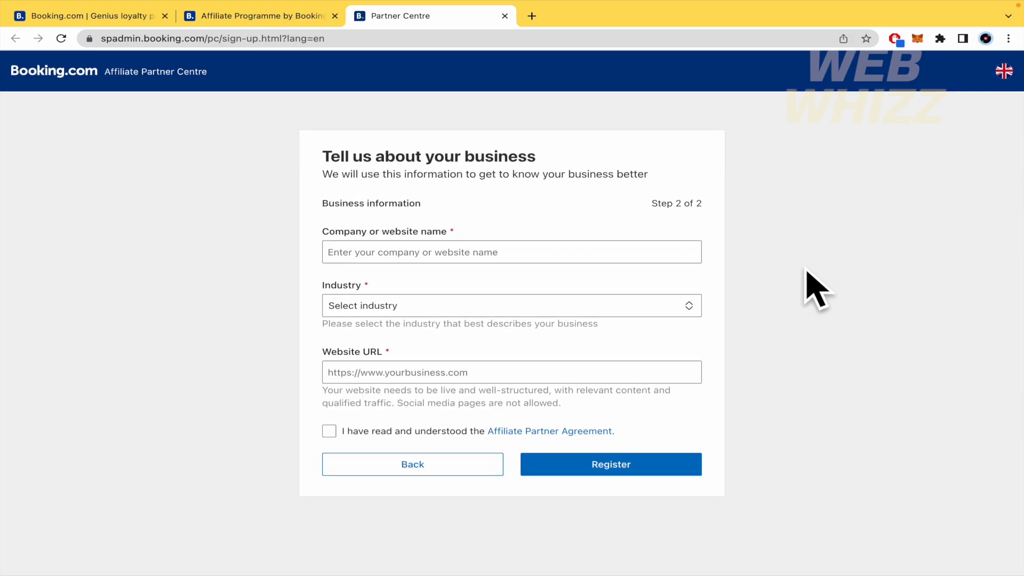
{"action": "left_click", "coordinate": [511, 306]}
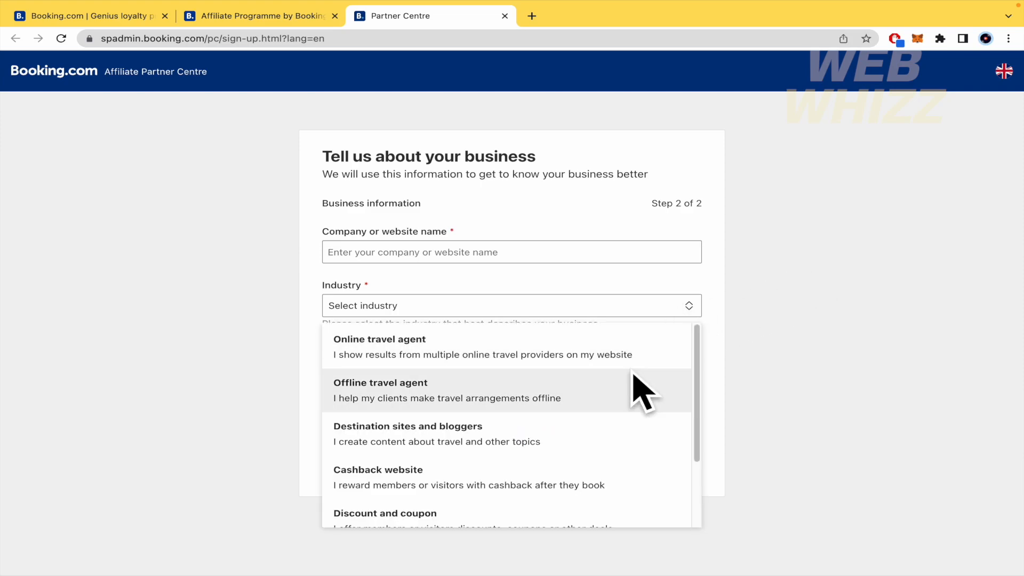
{"action": "scroll", "scroll_direction": "down", "scroll_amount": 3}
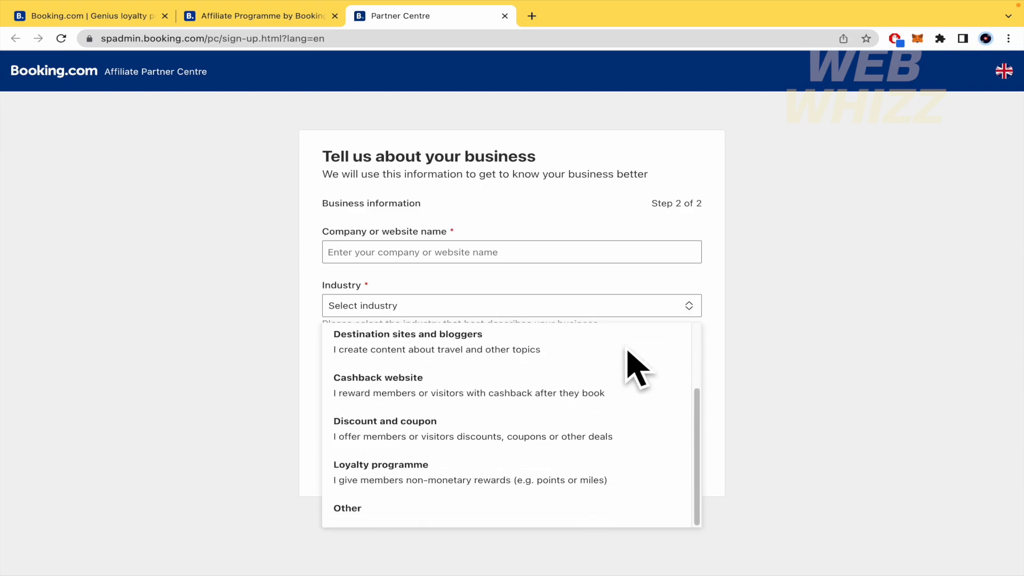
{"action": "mouse_move", "coordinate": [624, 431]}
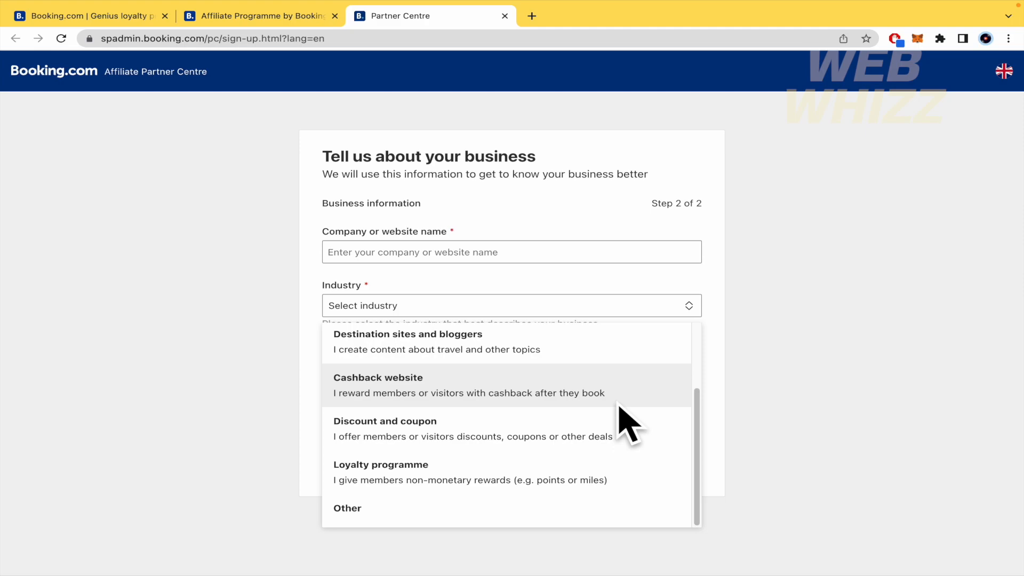
{"action": "left_click", "coordinate": [347, 508]}
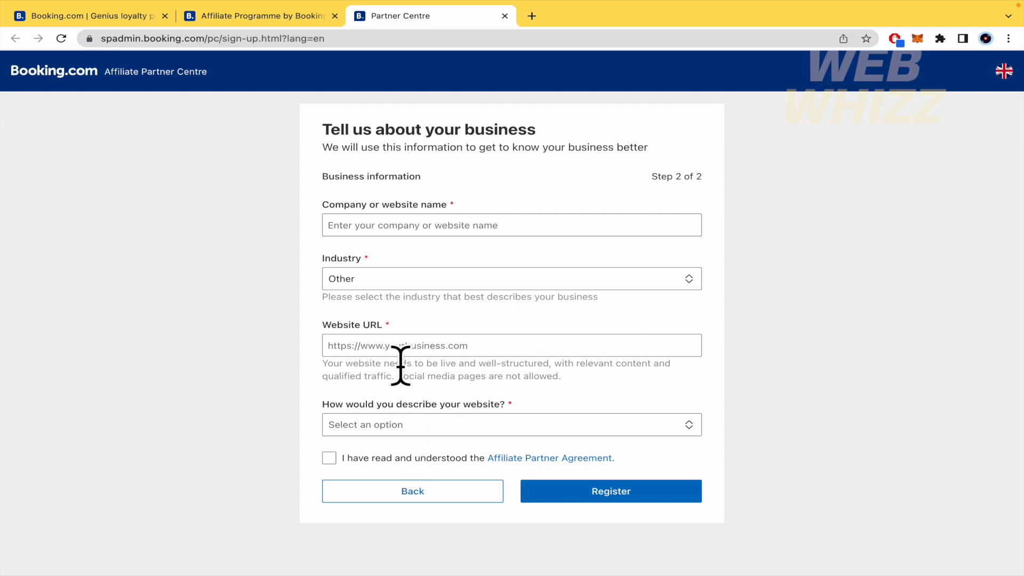
{"action": "mouse_move", "coordinate": [437, 440]}
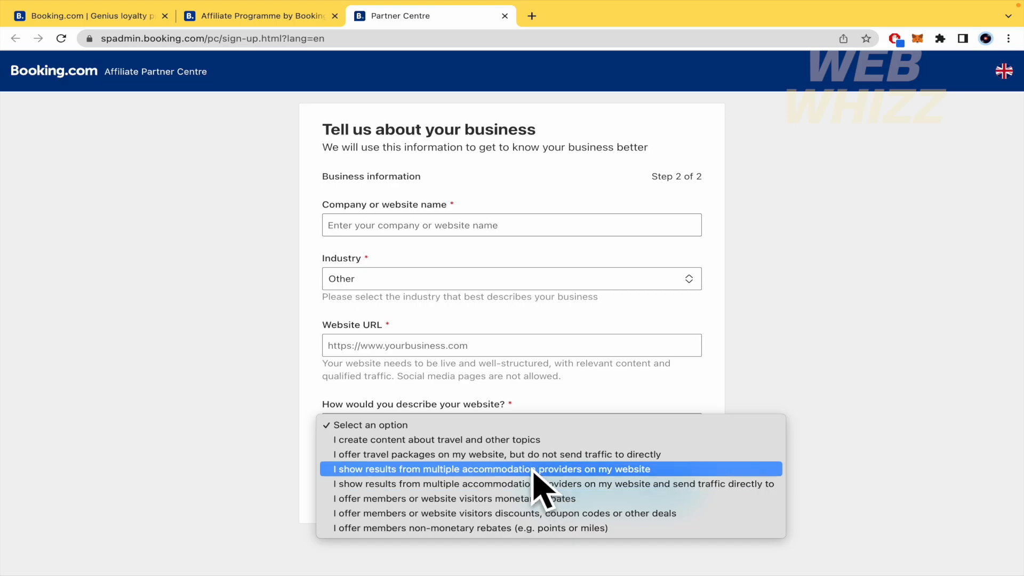
{"action": "mouse_move", "coordinate": [581, 511]}
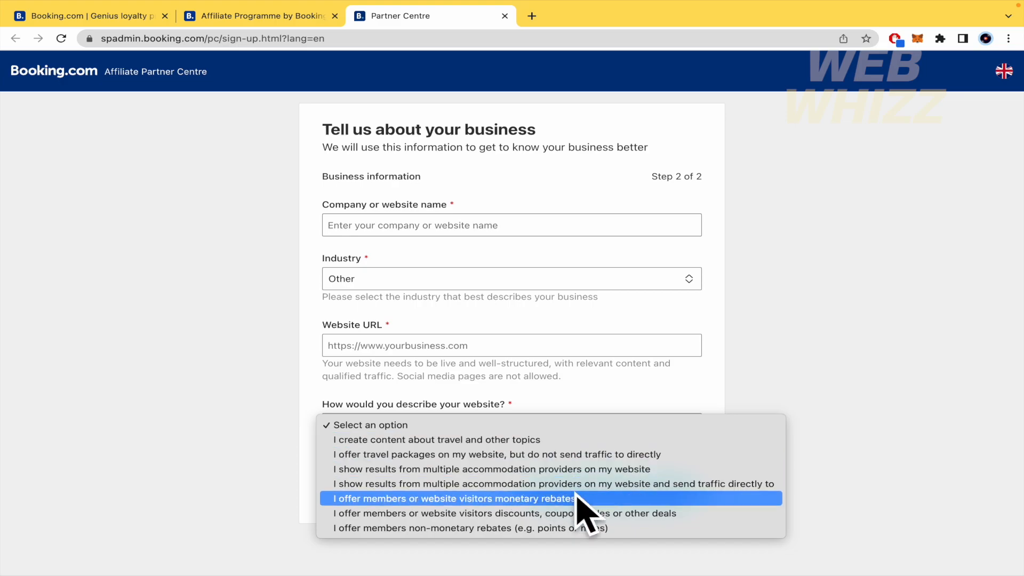
{"action": "mouse_move", "coordinate": [510, 526]}
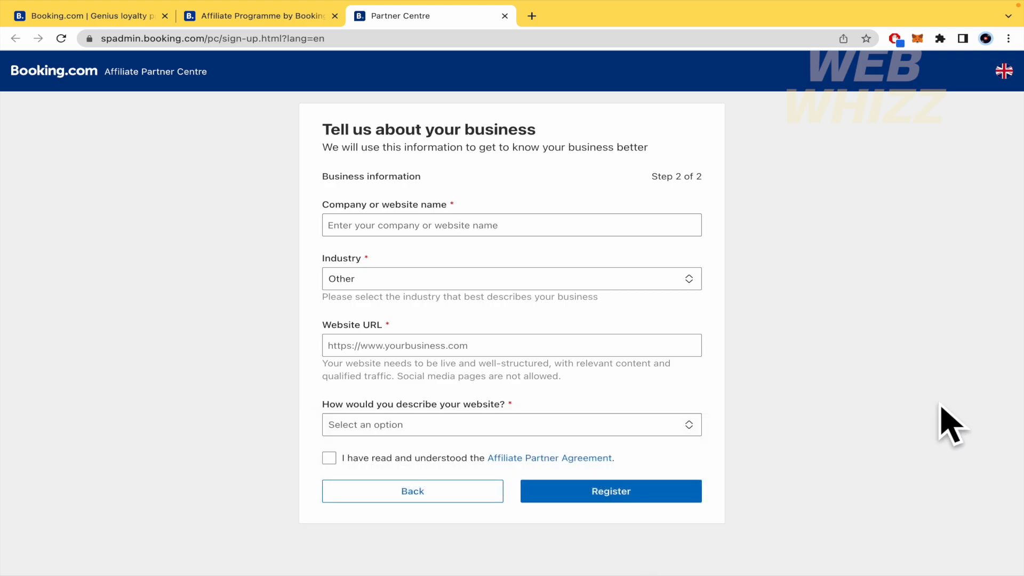
{"action": "mouse_move", "coordinate": [890, 417]}
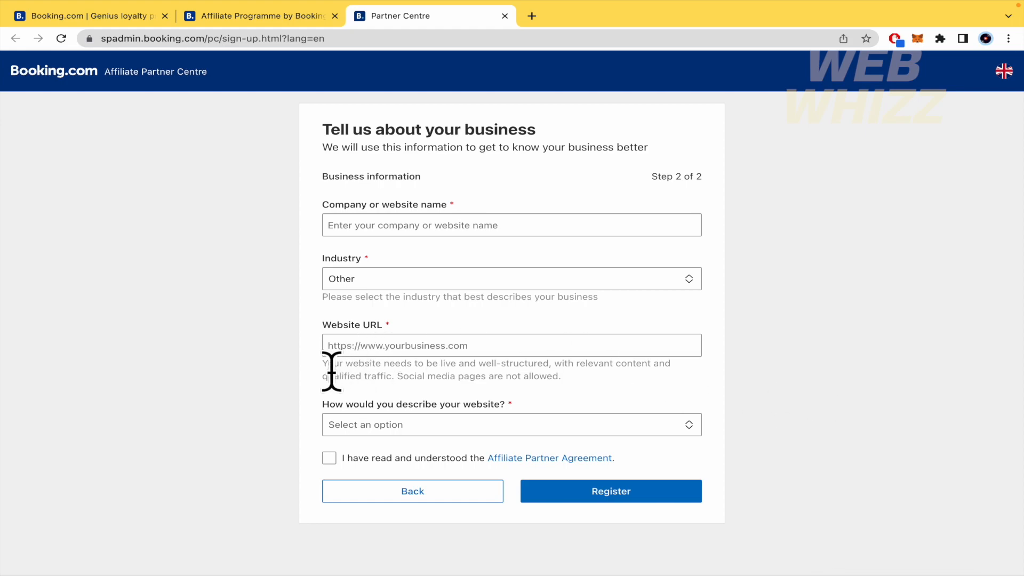
{"action": "left_click_drag", "start_coordinate": [322, 364], "coordinate": [560, 376]}
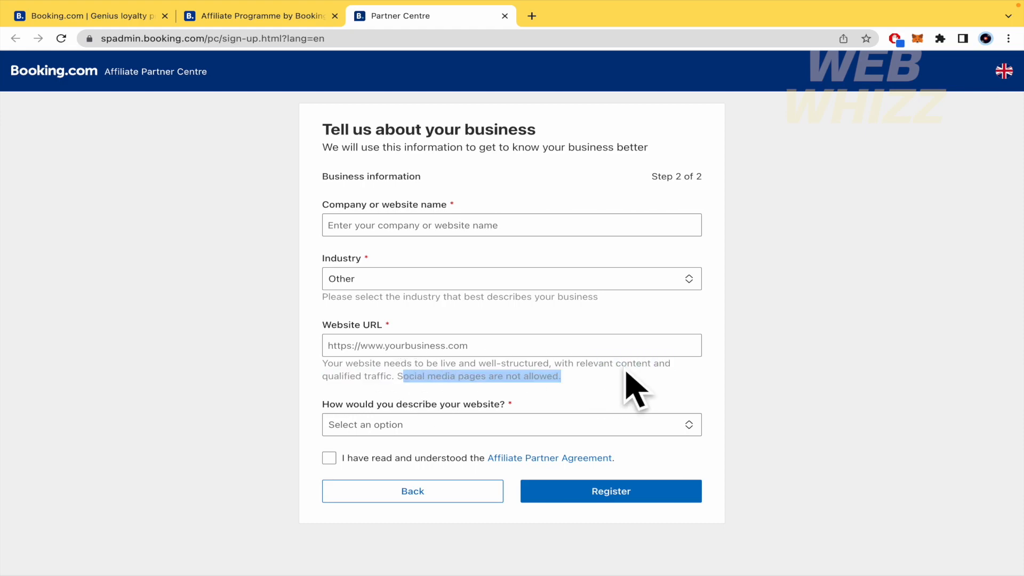
{"action": "mouse_move", "coordinate": [801, 356]}
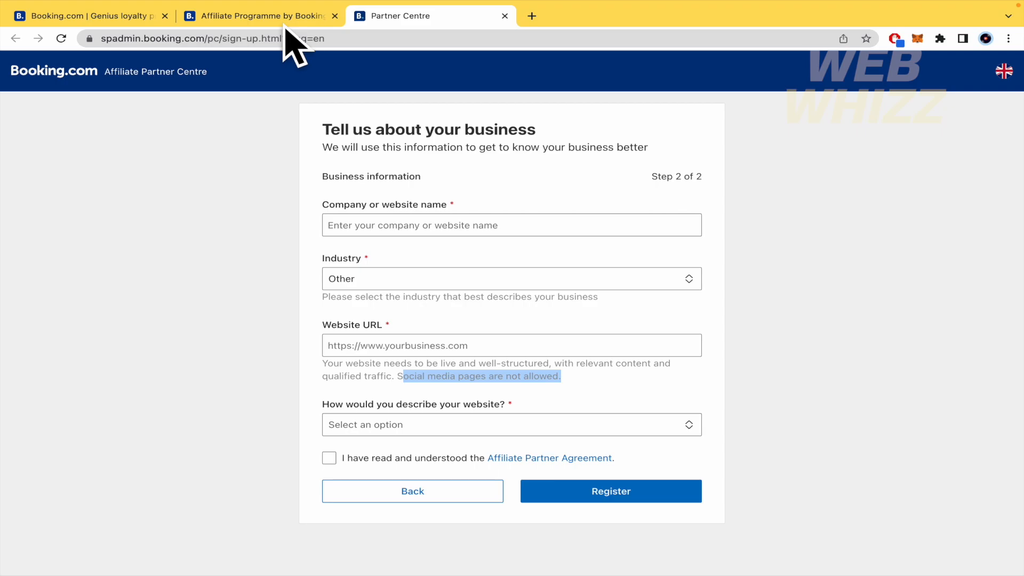
- Switch to the Affiliate Programme tab and open the FAQ for Registration article
{"action": "left_click", "coordinate": [260, 15]}
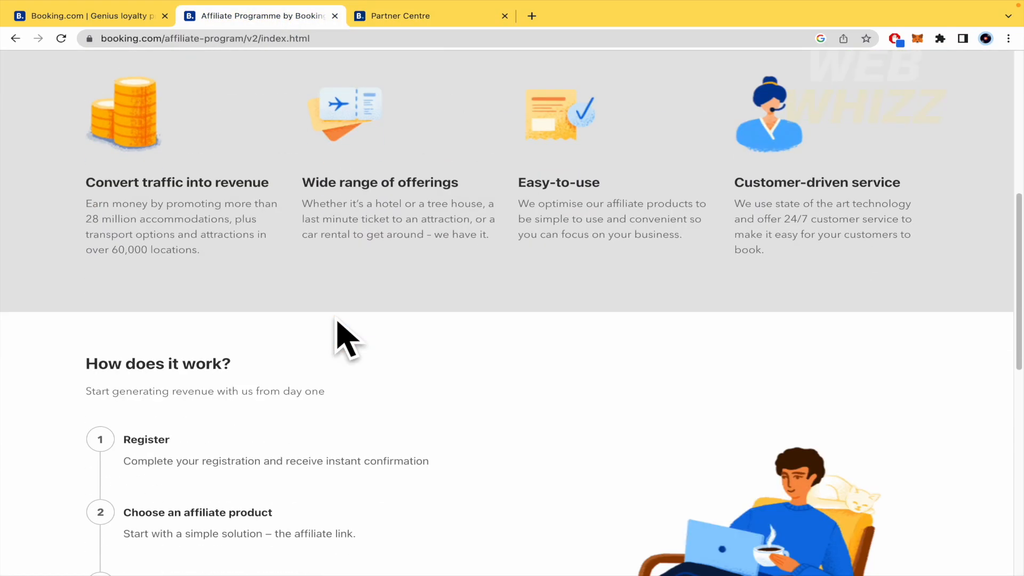
{"action": "scroll", "scroll_direction": "down", "scroll_amount": 3}
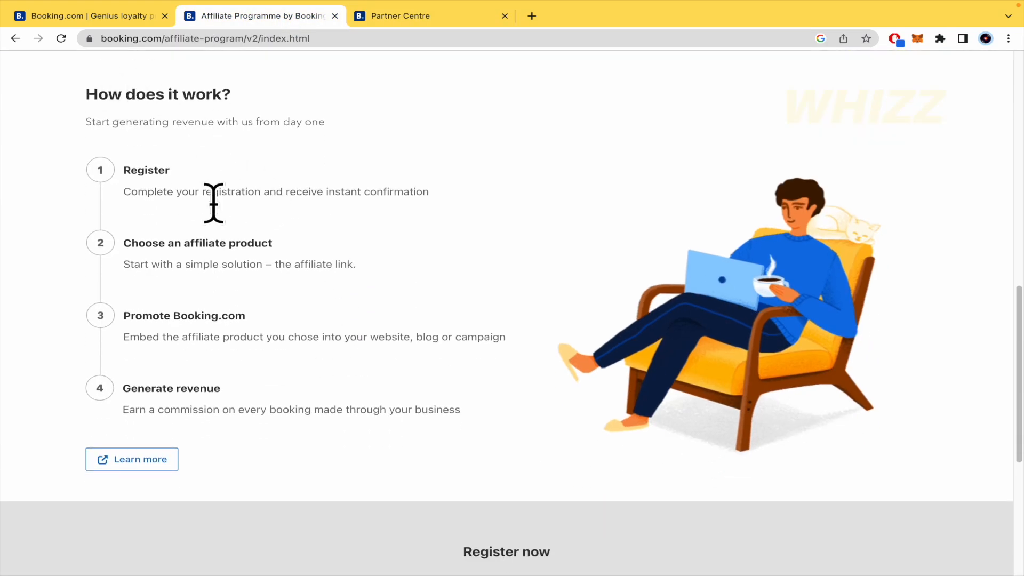
{"action": "left_click", "coordinate": [131, 459]}
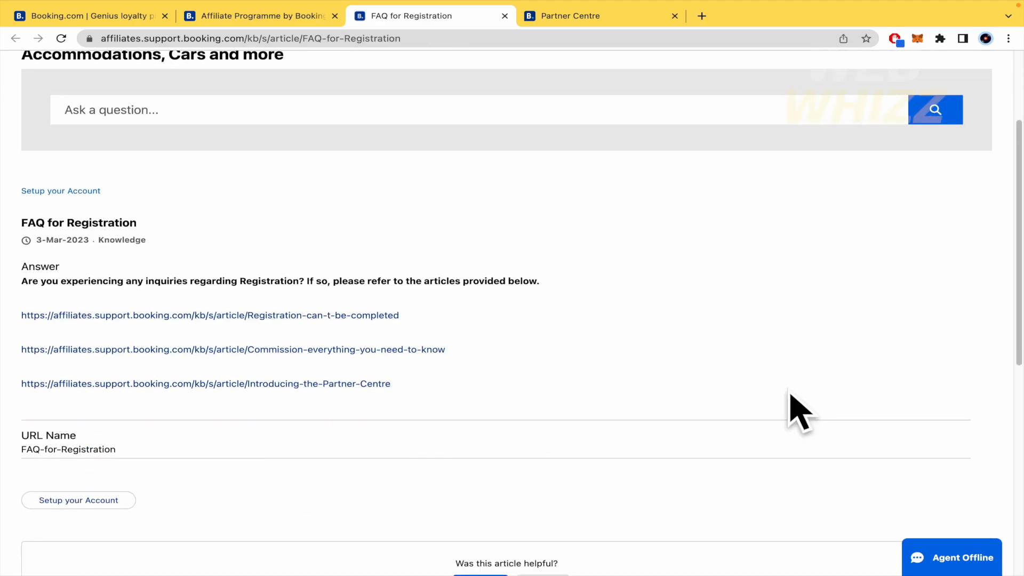
{"action": "mouse_move", "coordinate": [295, 325]}
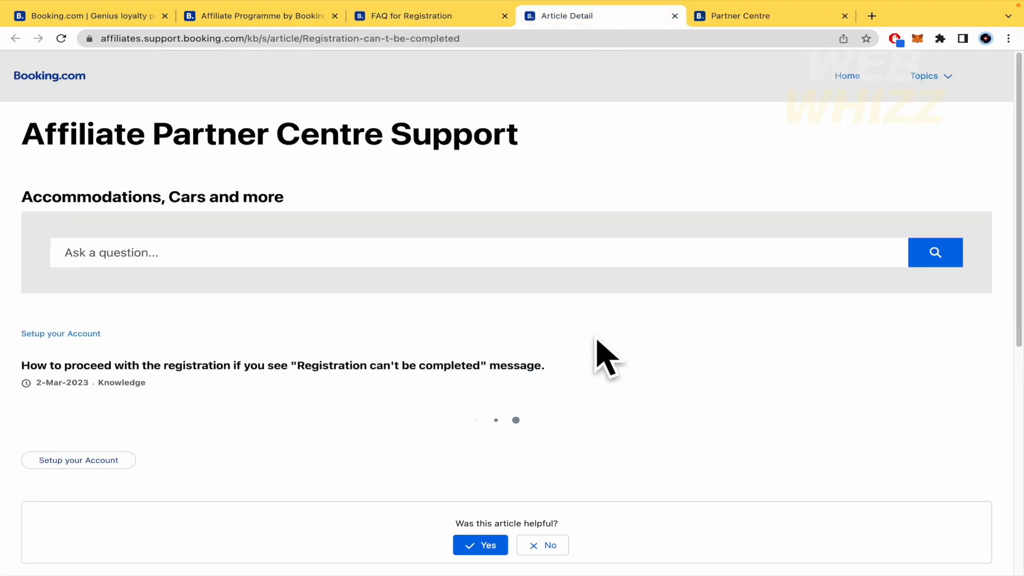
- Emphasise the rejected-registrations paragraph and the 'last 6 months' traffic requirement
{"action": "scroll", "scroll_direction": "down", "scroll_amount": 3}
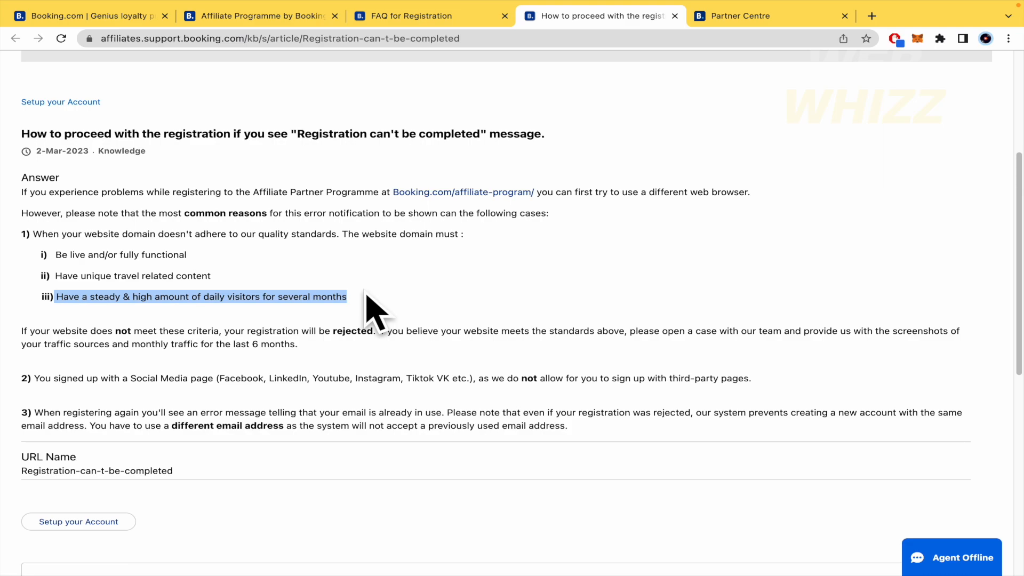
{"action": "mouse_move", "coordinate": [377, 334]}
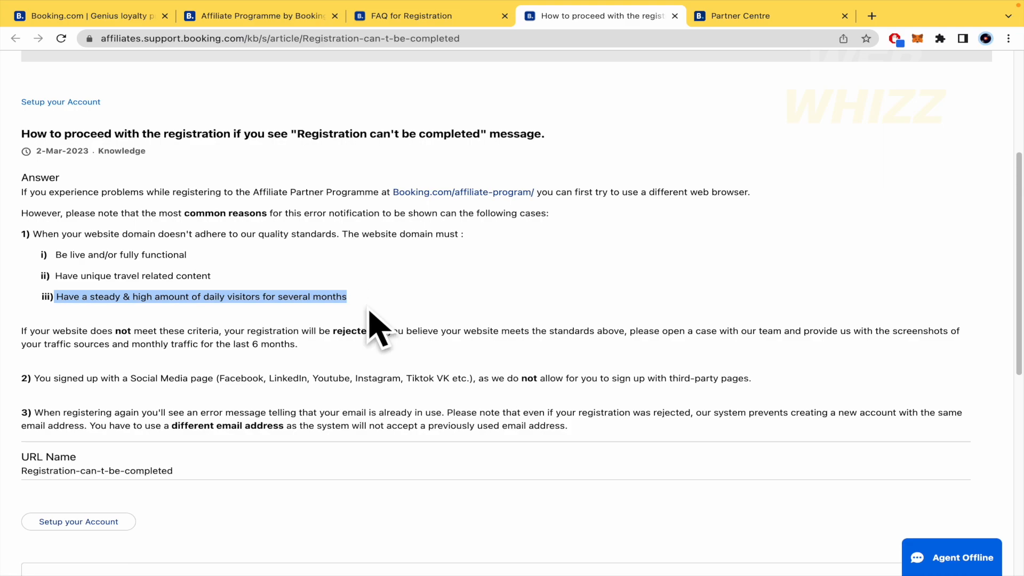
{"action": "left_click", "coordinate": [334, 352]}
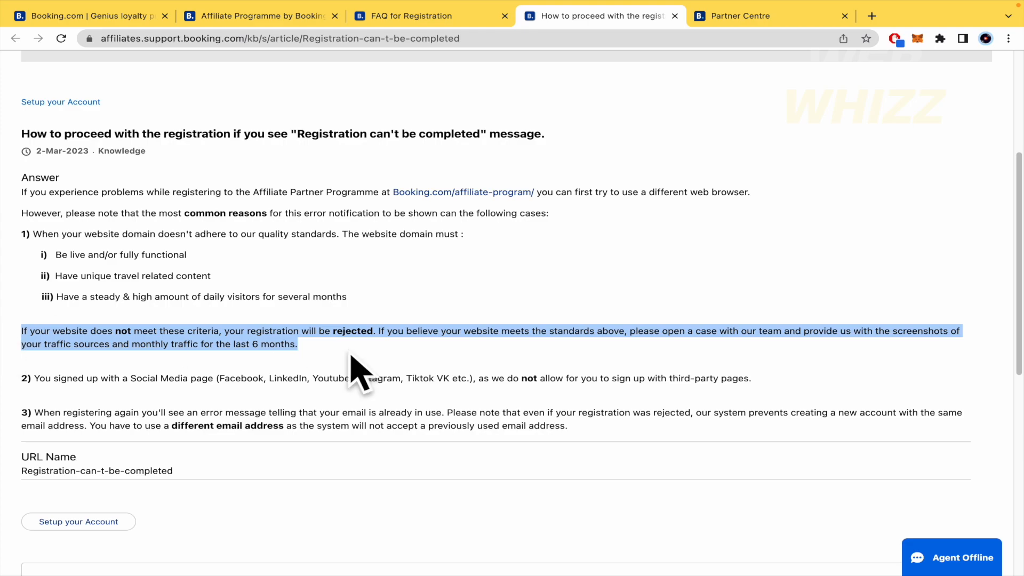
{"action": "mouse_move", "coordinate": [578, 366]}
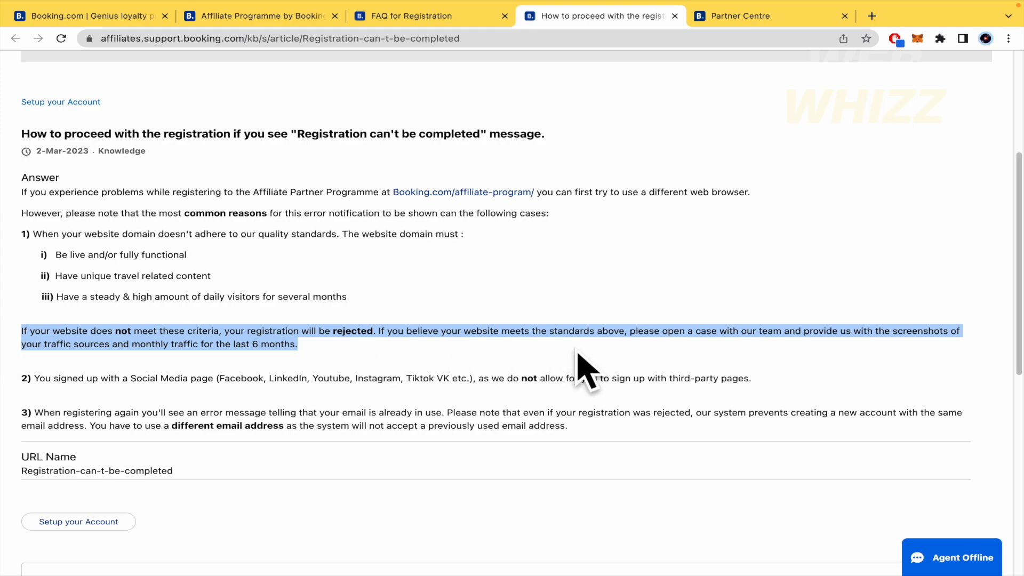
{"action": "mouse_move", "coordinate": [283, 372]}
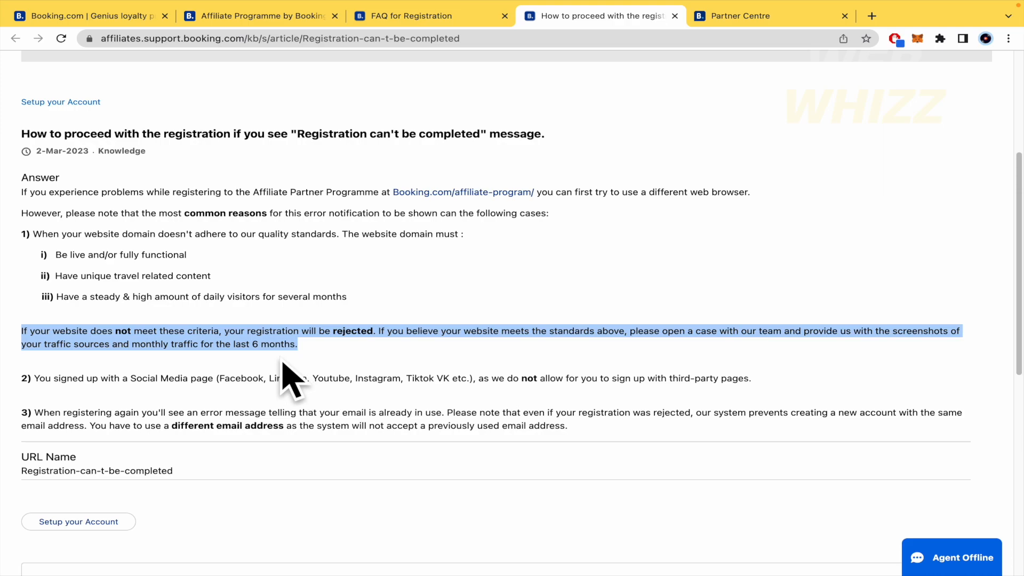
{"action": "mouse_move", "coordinate": [328, 352]}
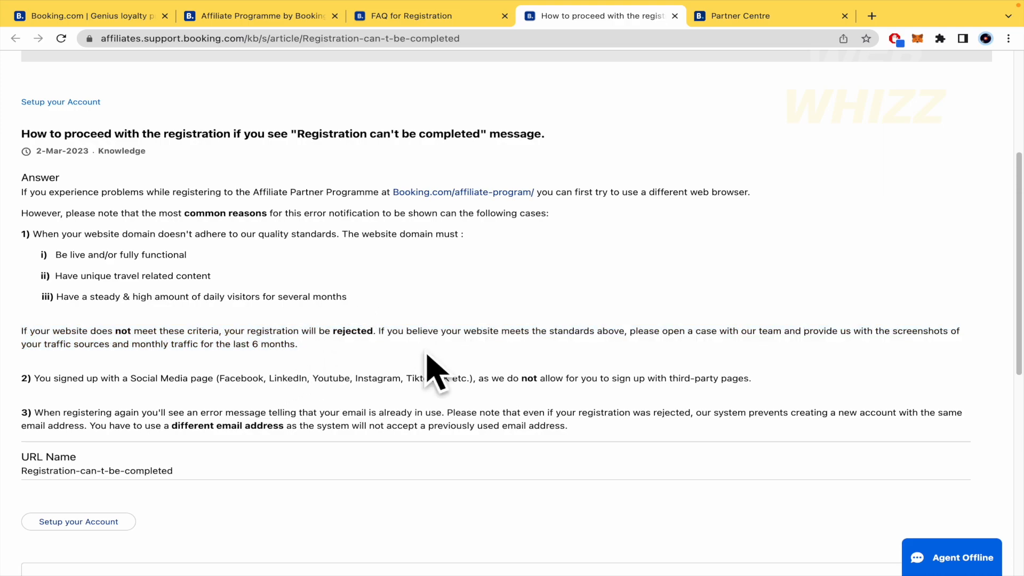
{"action": "mouse_move", "coordinate": [610, 361]}
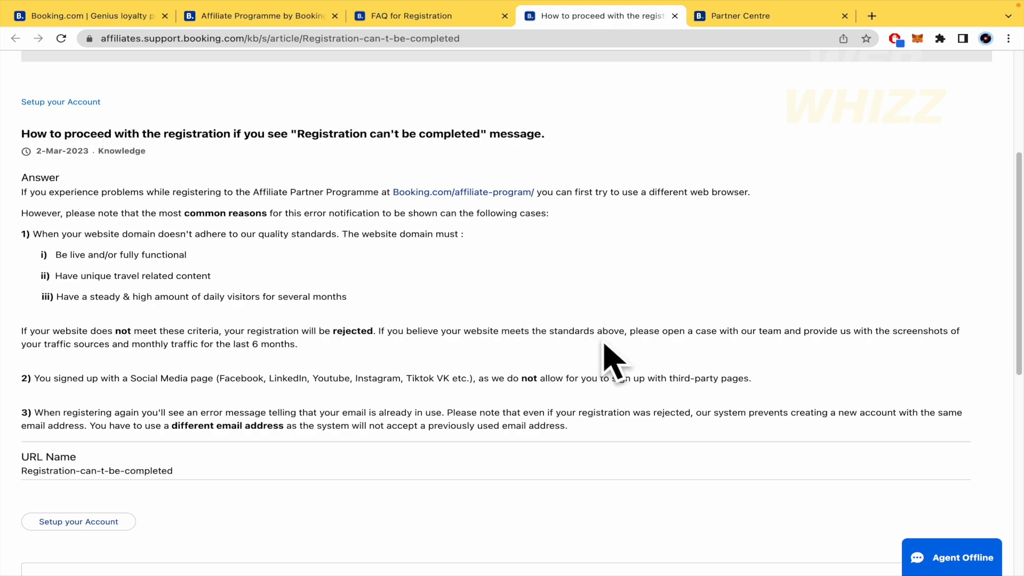
{"action": "mouse_move", "coordinate": [683, 361]}
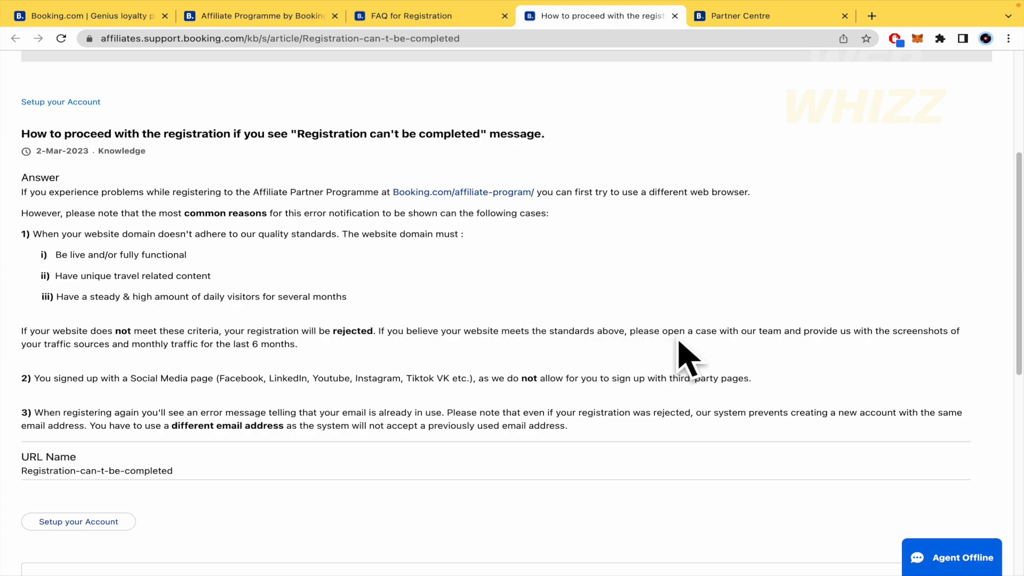
{"action": "mouse_move", "coordinate": [804, 355]}
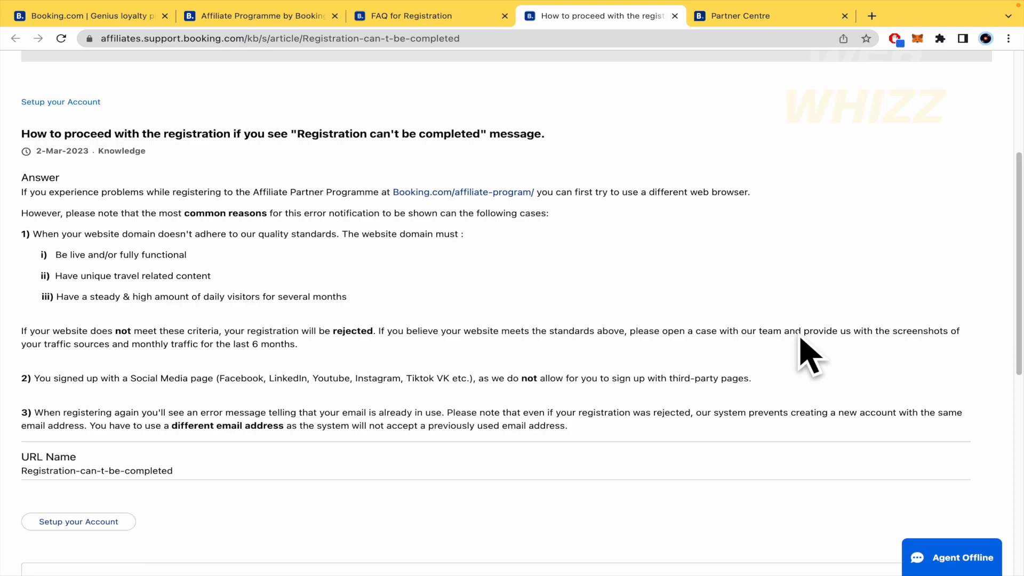
{"action": "mouse_move", "coordinate": [944, 342]}
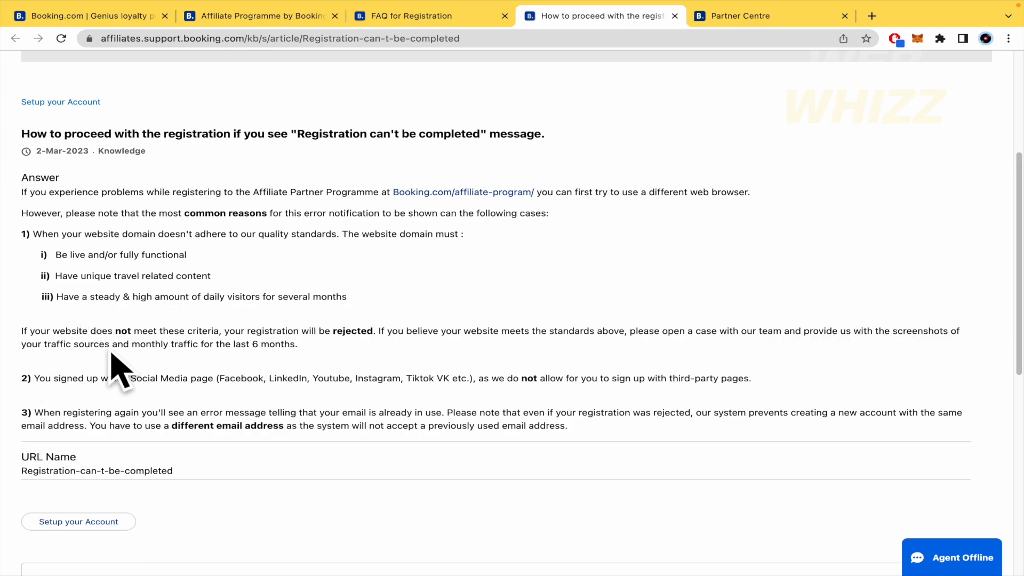
{"action": "mouse_move", "coordinate": [249, 374]}
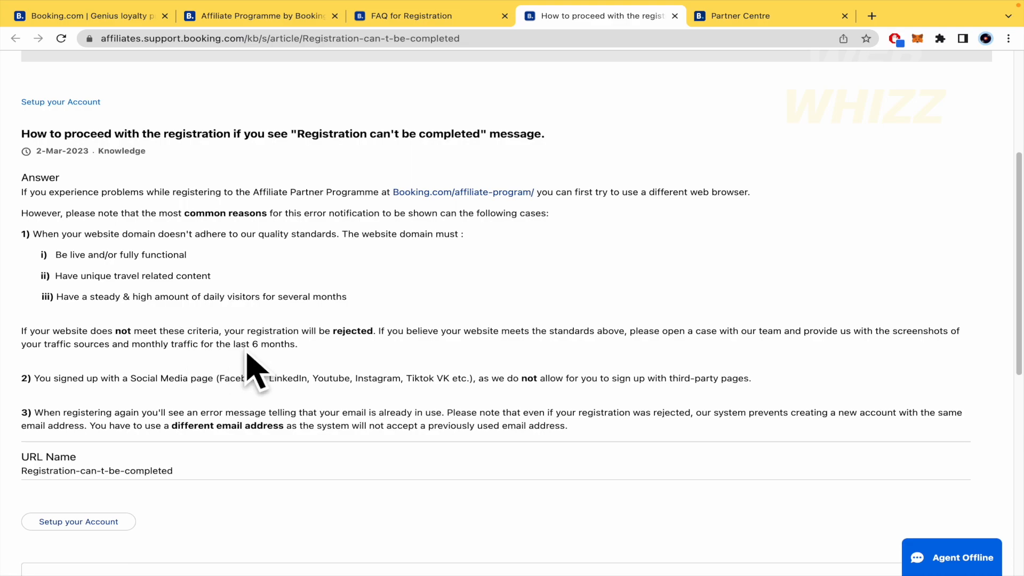
{"action": "double_click", "coordinate": [264, 344]}
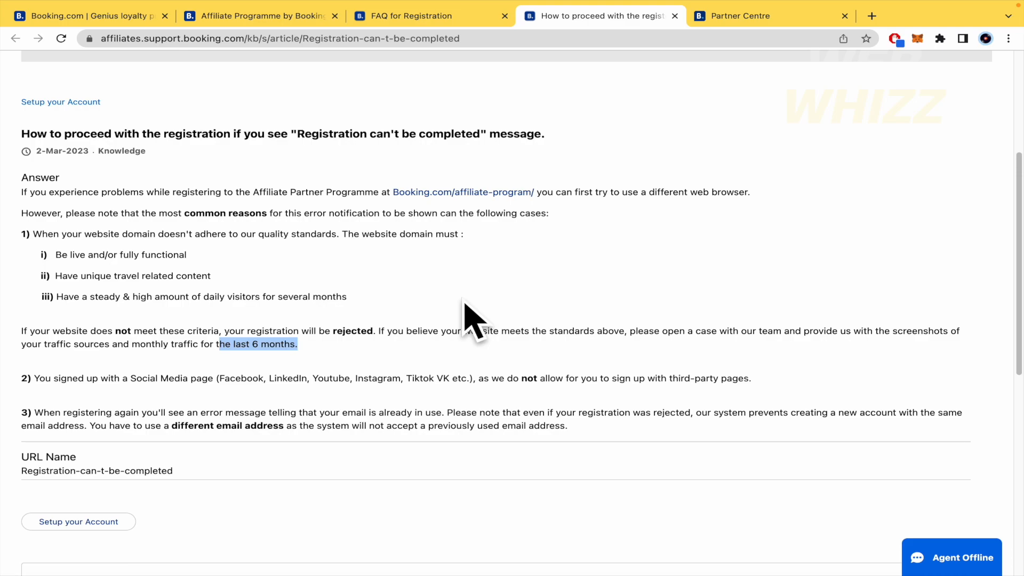
{"action": "scroll", "scroll_direction": "down", "scroll_amount": 3}
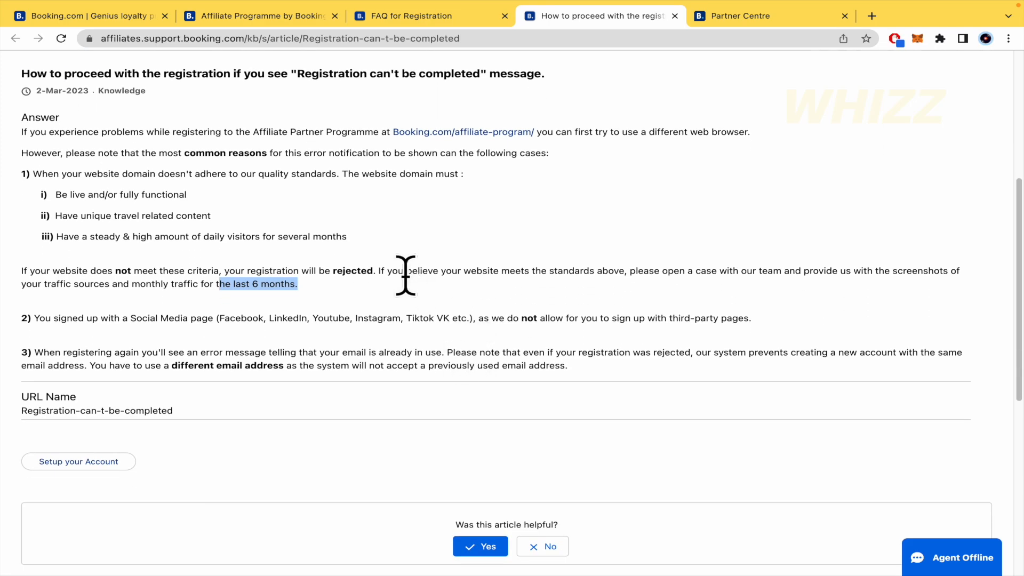
{"action": "mouse_move", "coordinate": [400, 319]}
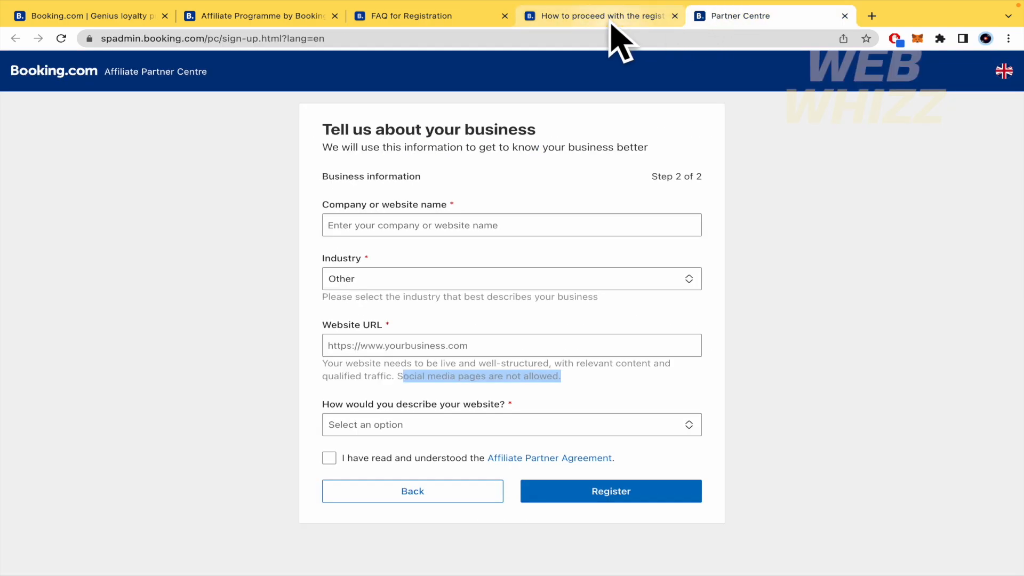
- Switch back to the 'How to proceed with the registration' article tab
{"action": "left_click", "coordinate": [603, 16]}
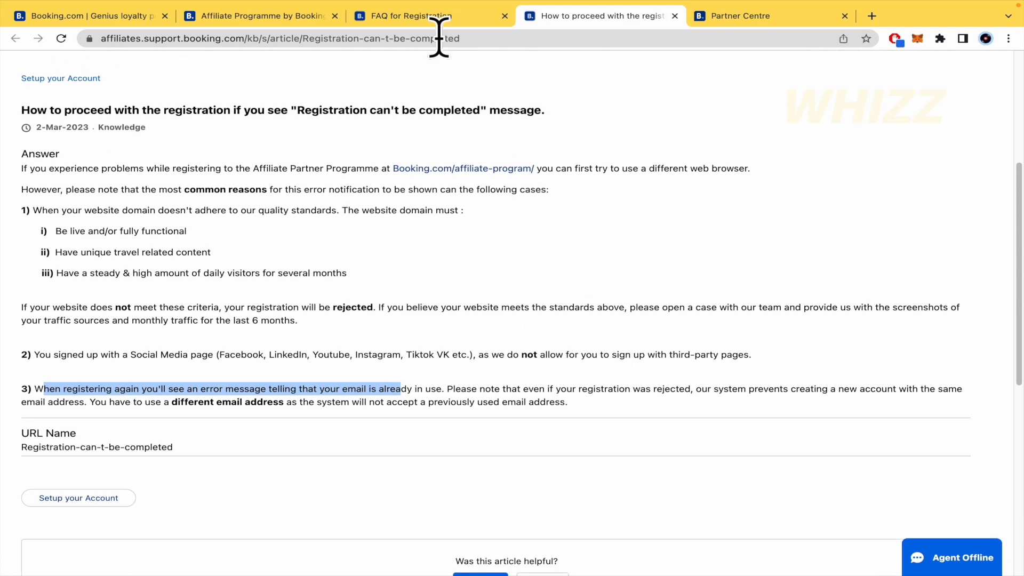
{"action": "left_click", "coordinate": [410, 16]}
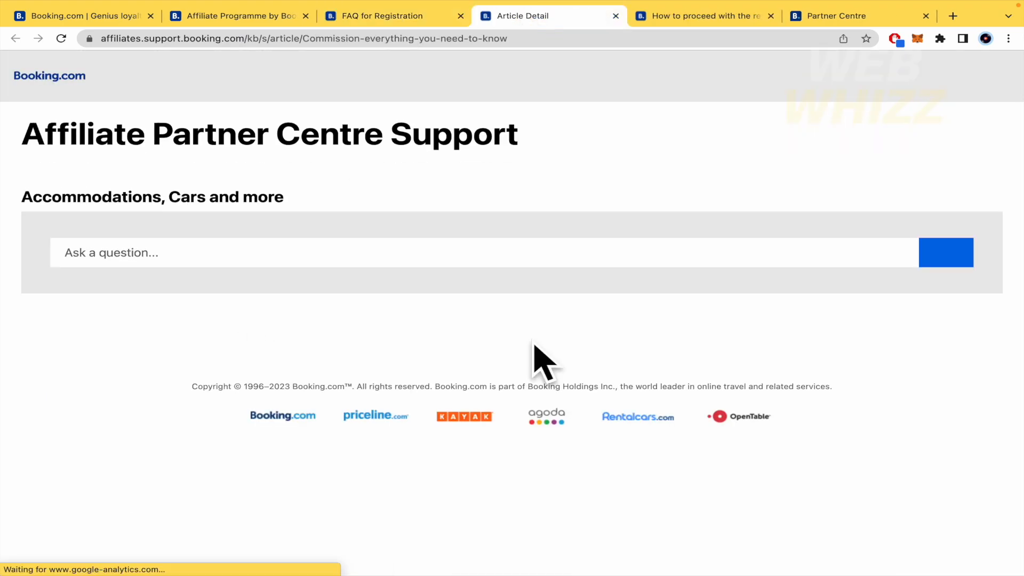
{"action": "scroll", "scroll_direction": "down", "scroll_amount": 3}
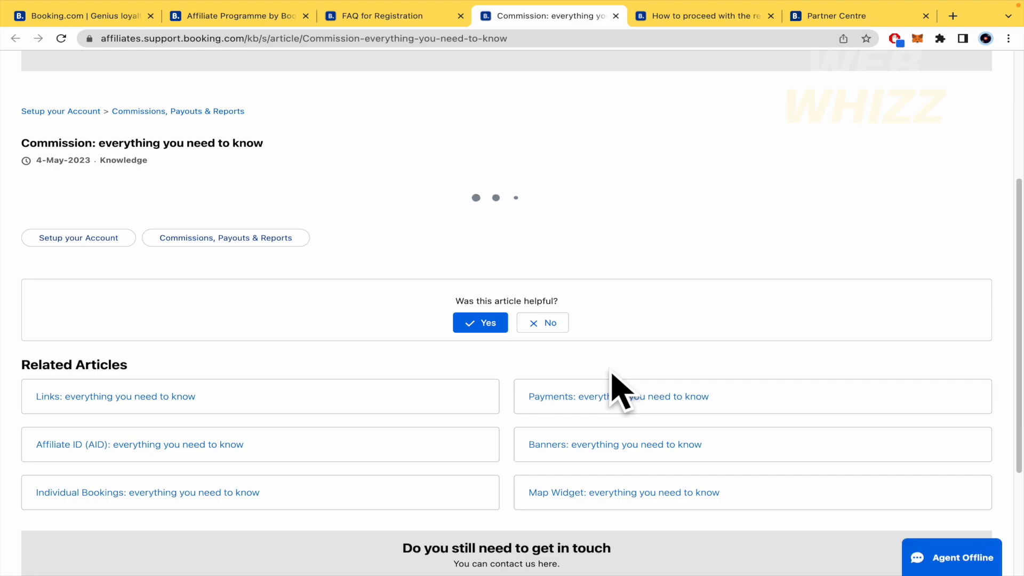
{"action": "scroll", "scroll_direction": "up", "scroll_amount": 3}
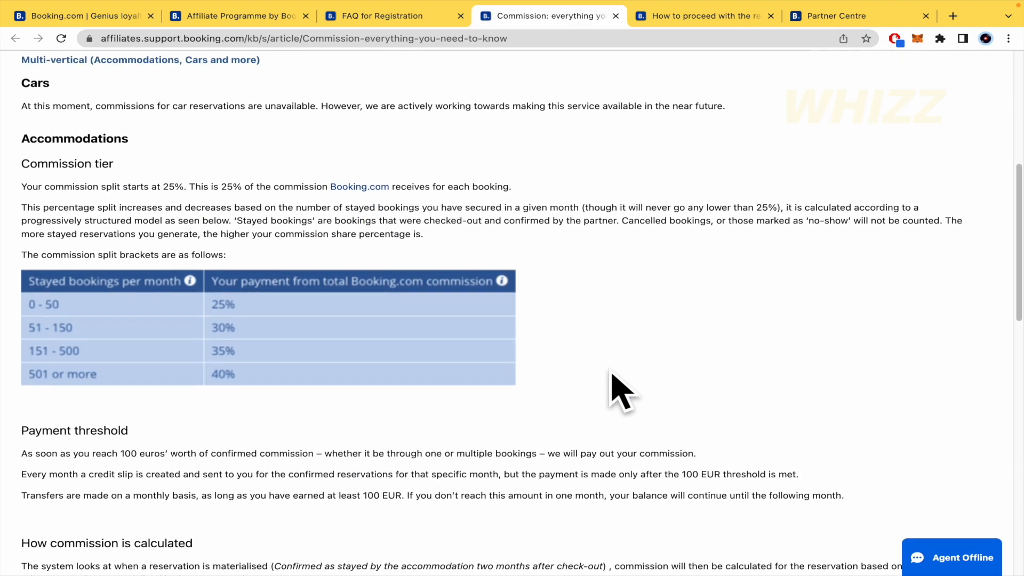
{"action": "scroll", "scroll_direction": "up", "scroll_amount": 3}
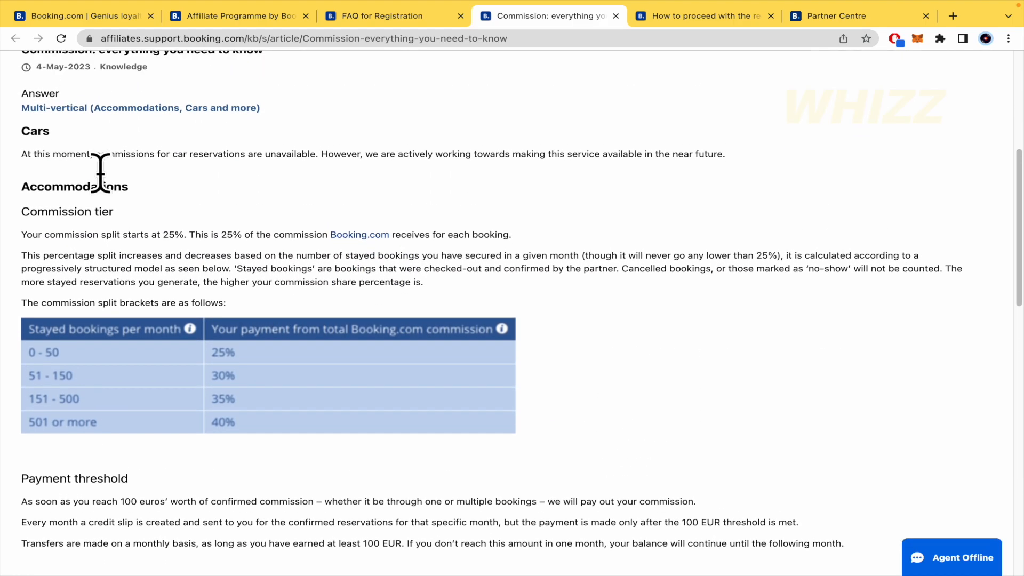
{"action": "scroll", "scroll_direction": "up", "scroll_amount": 3}
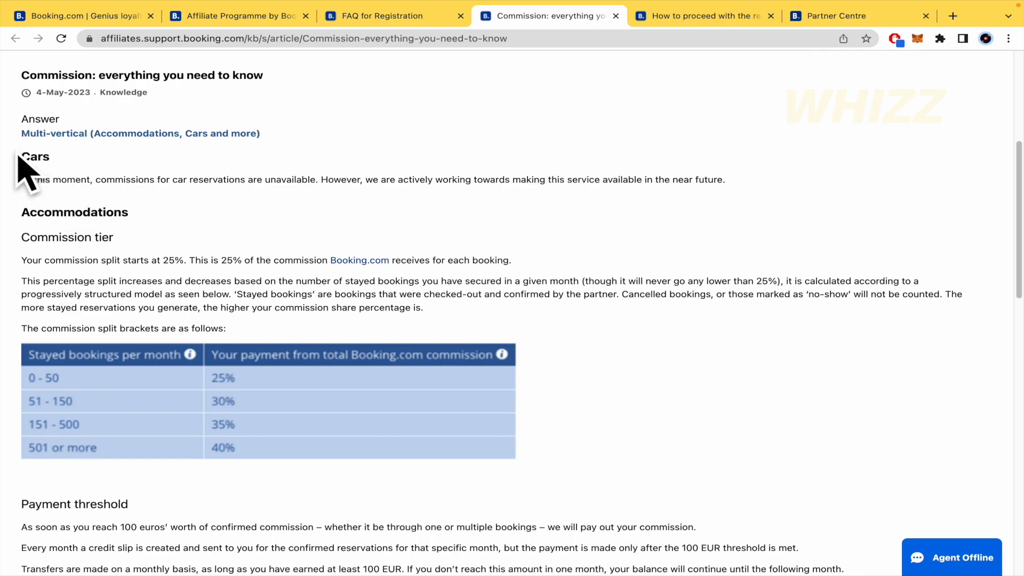
{"action": "left_click_drag", "start_coordinate": [36, 74], "coordinate": [149, 75]}
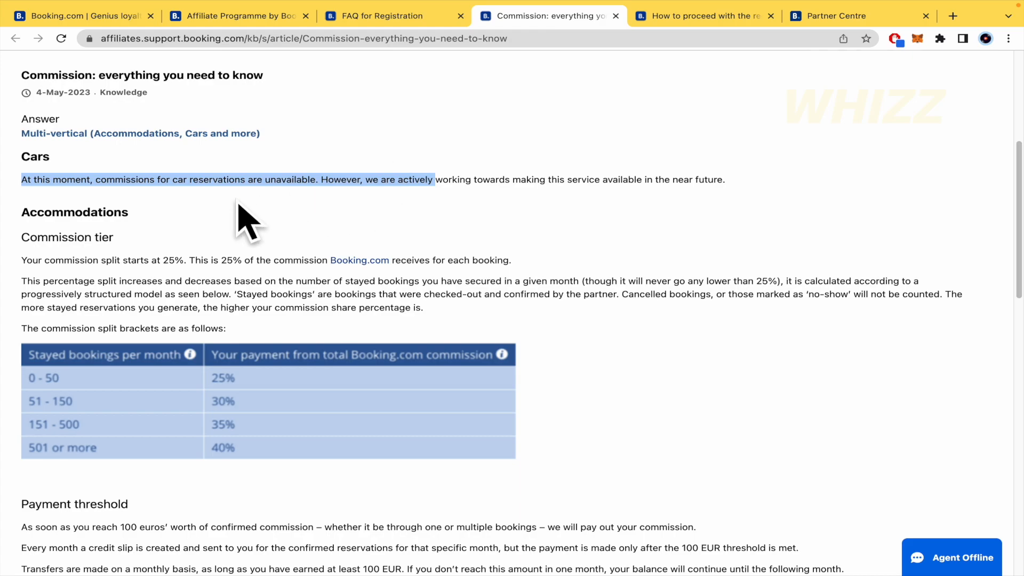
{"action": "mouse_move", "coordinate": [217, 213]}
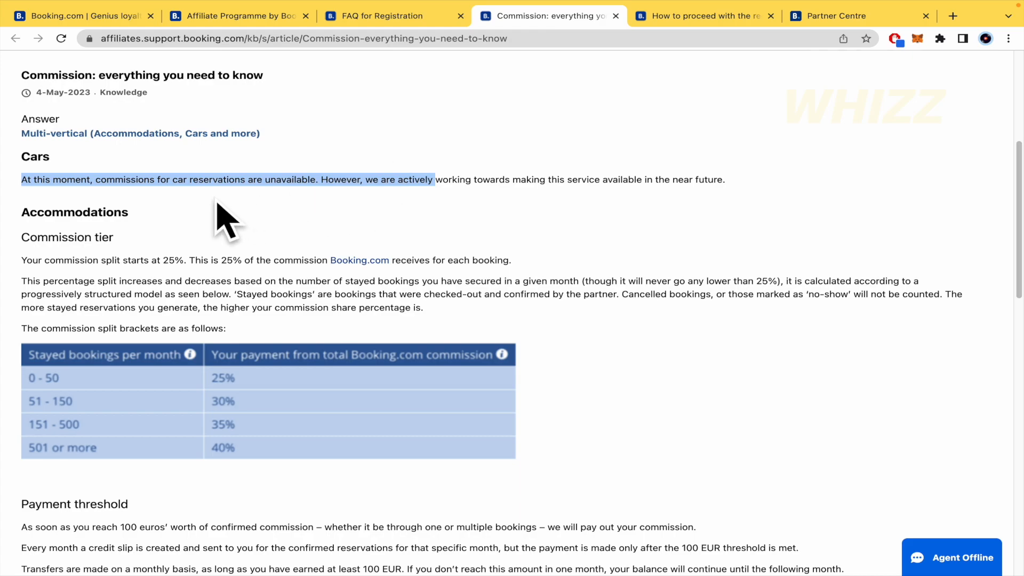
{"action": "scroll", "scroll_direction": "down", "scroll_amount": 3}
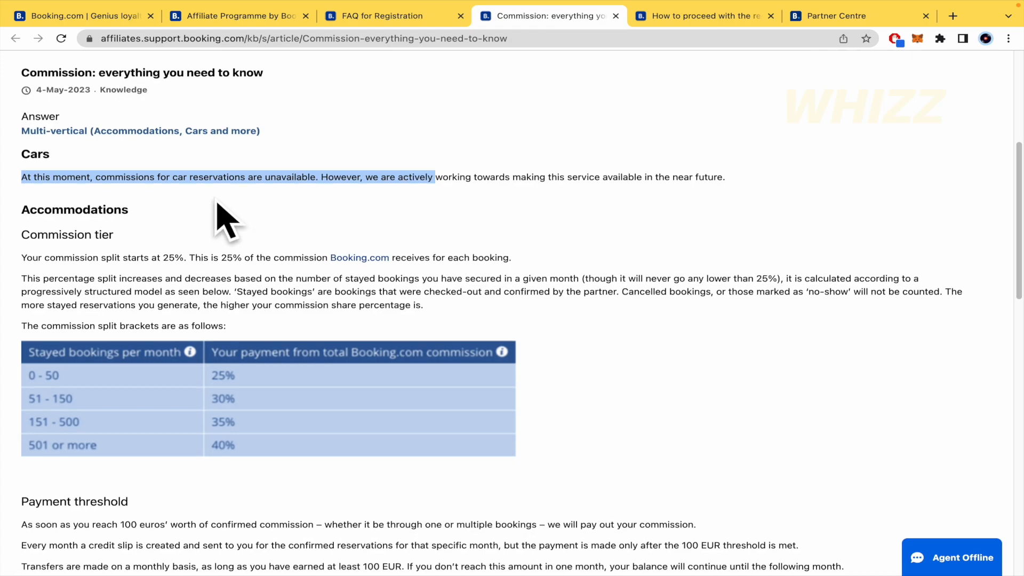
{"action": "scroll", "scroll_direction": "down", "scroll_amount": 3}
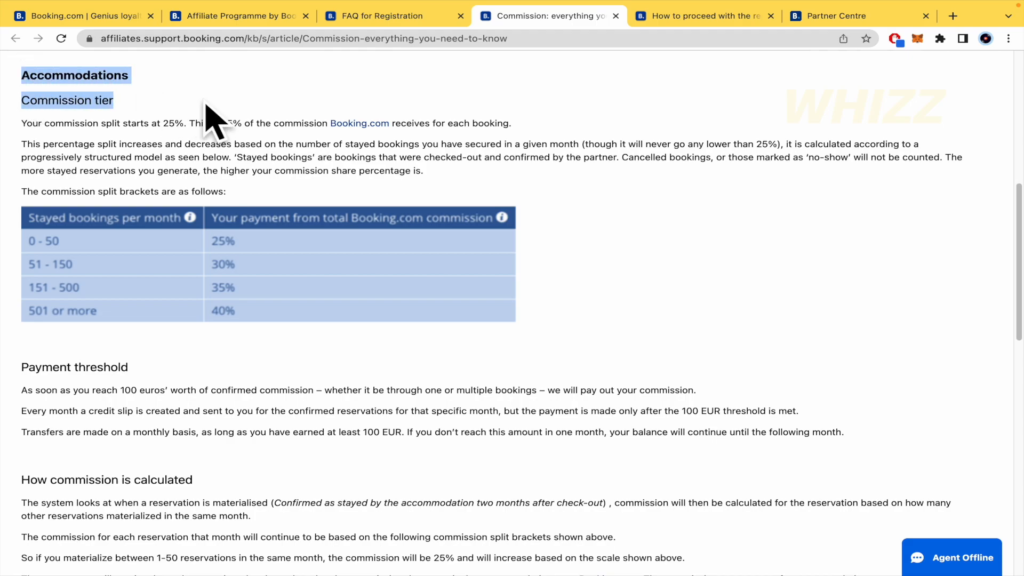
{"action": "mouse_move", "coordinate": [88, 153]}
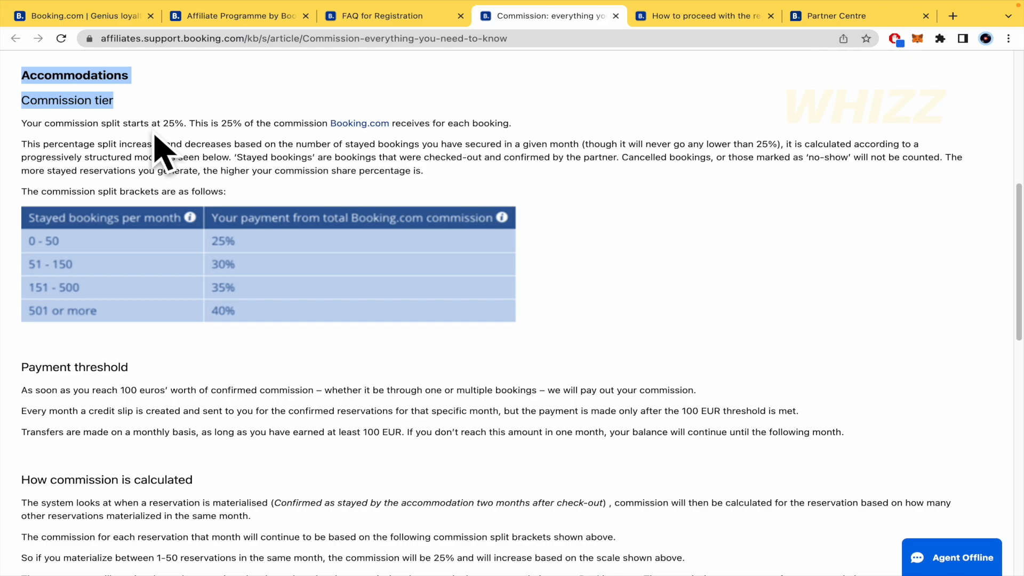
{"action": "mouse_move", "coordinate": [260, 265]}
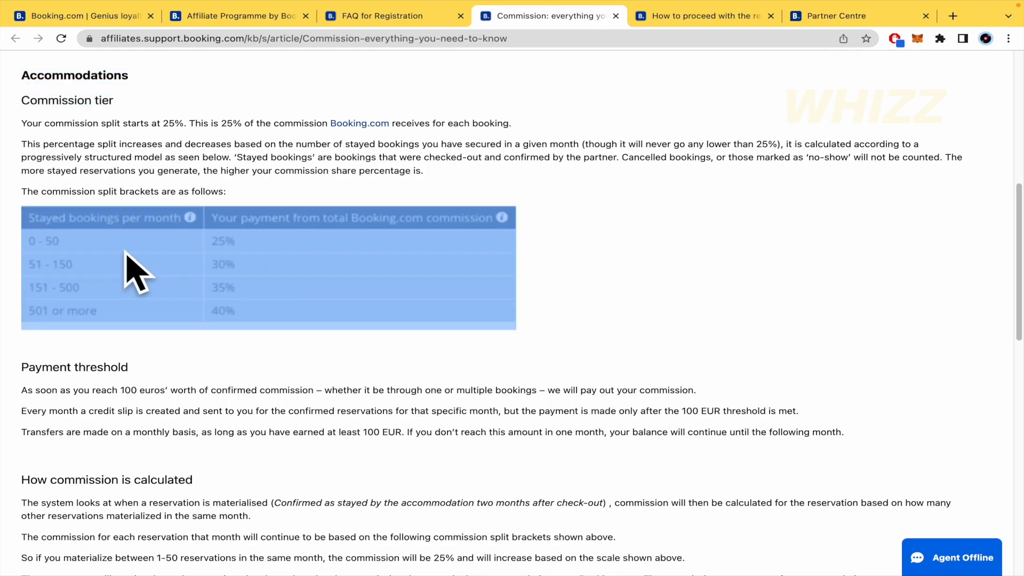
{"action": "scroll", "scroll_direction": "down", "scroll_amount": 3}
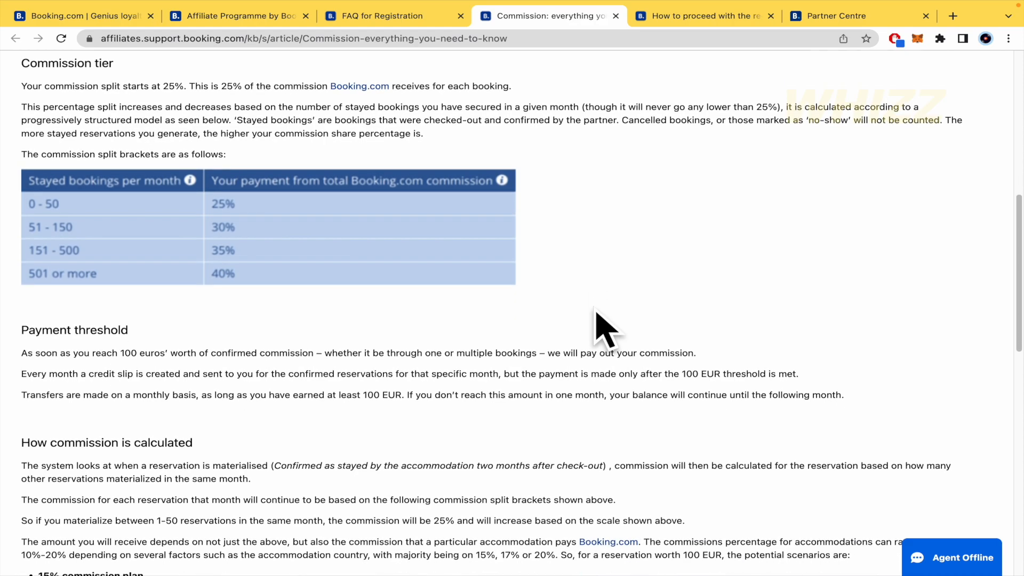
- Scroll to the payment threshold and highlight the 100 euro payout minimum
{"action": "scroll", "scroll_direction": "down", "scroll_amount": 3}
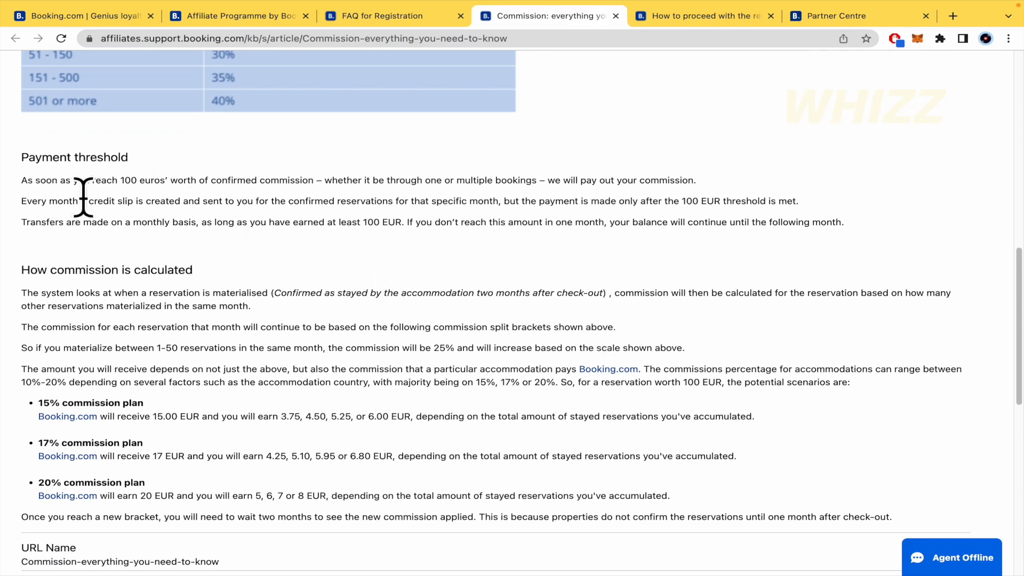
{"action": "mouse_move", "coordinate": [131, 216]}
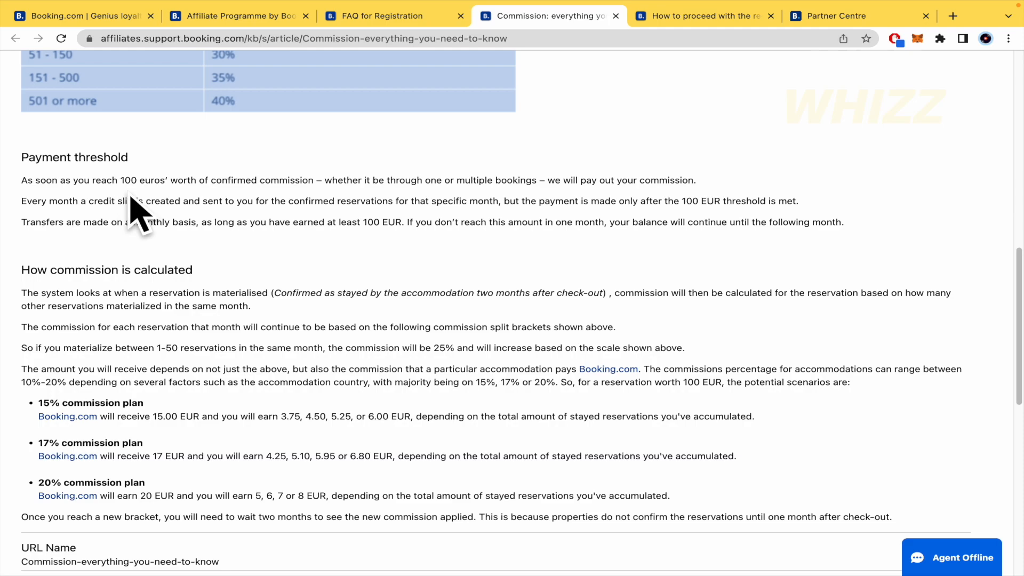
{"action": "mouse_move", "coordinate": [580, 180]}
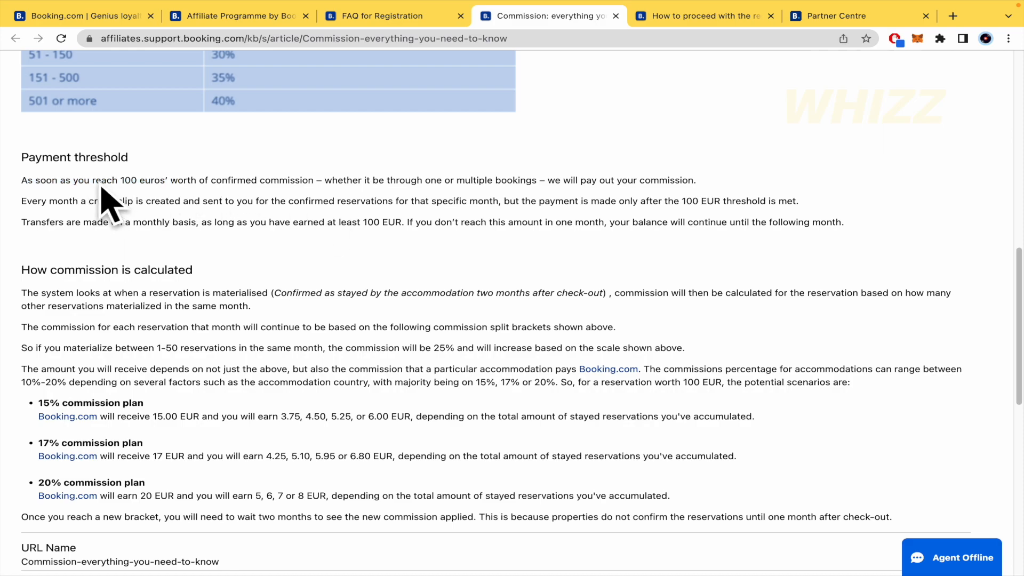
{"action": "left_click_drag", "start_coordinate": [91, 180], "coordinate": [163, 179]}
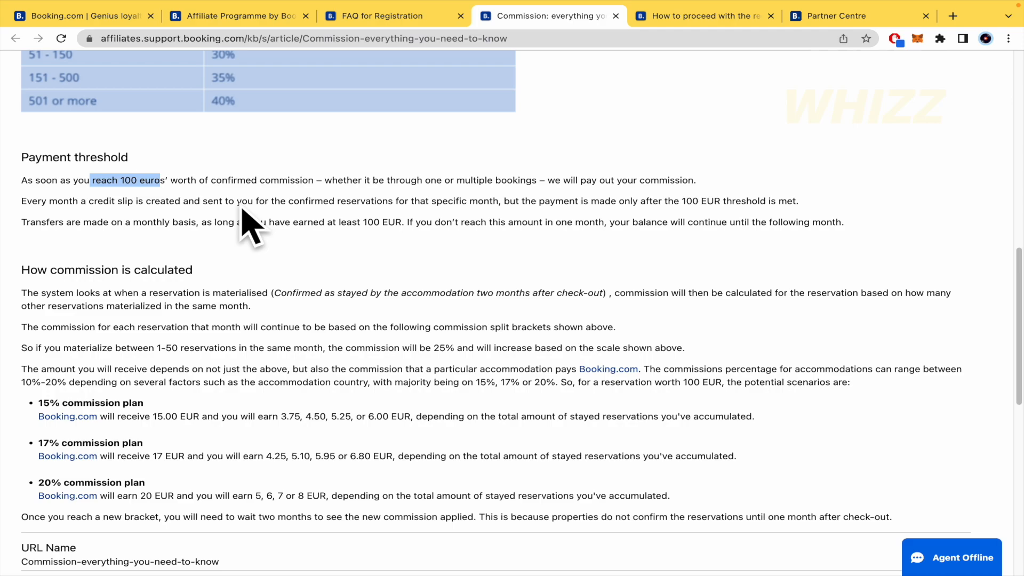
{"action": "scroll", "scroll_direction": "down", "scroll_amount": 3}
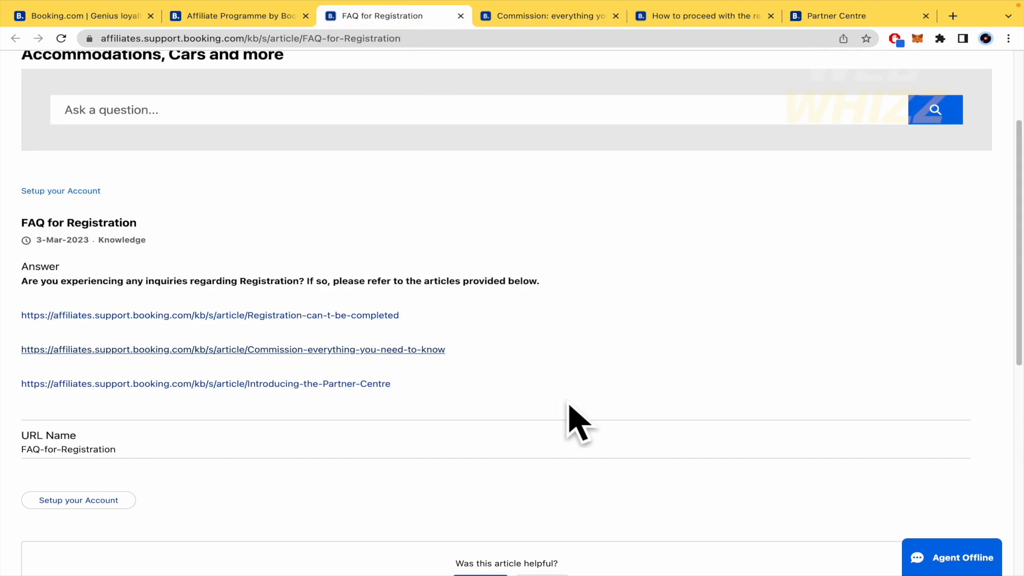
{"action": "mouse_move", "coordinate": [159, 396]}
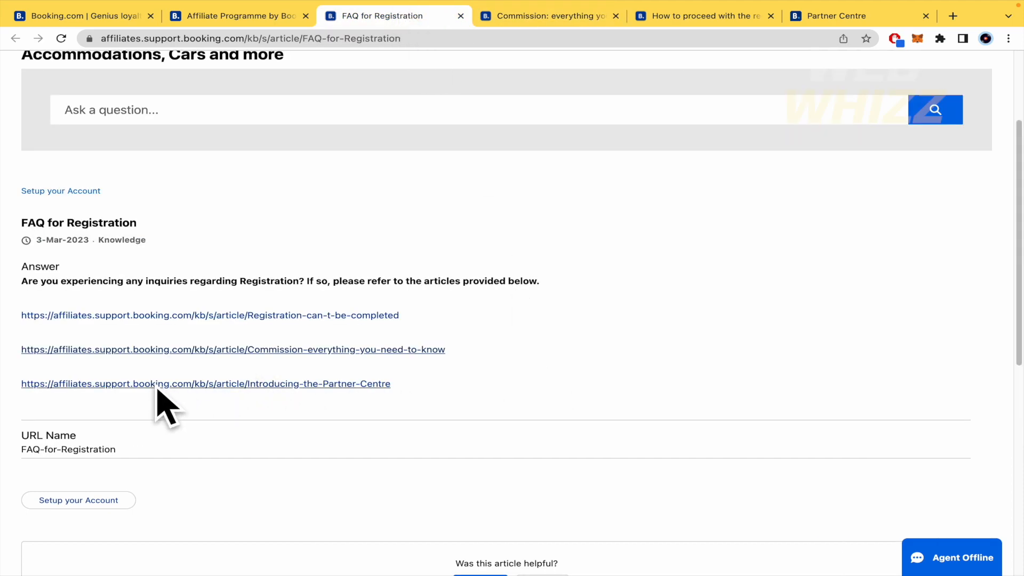
{"action": "mouse_move", "coordinate": [544, 354]}
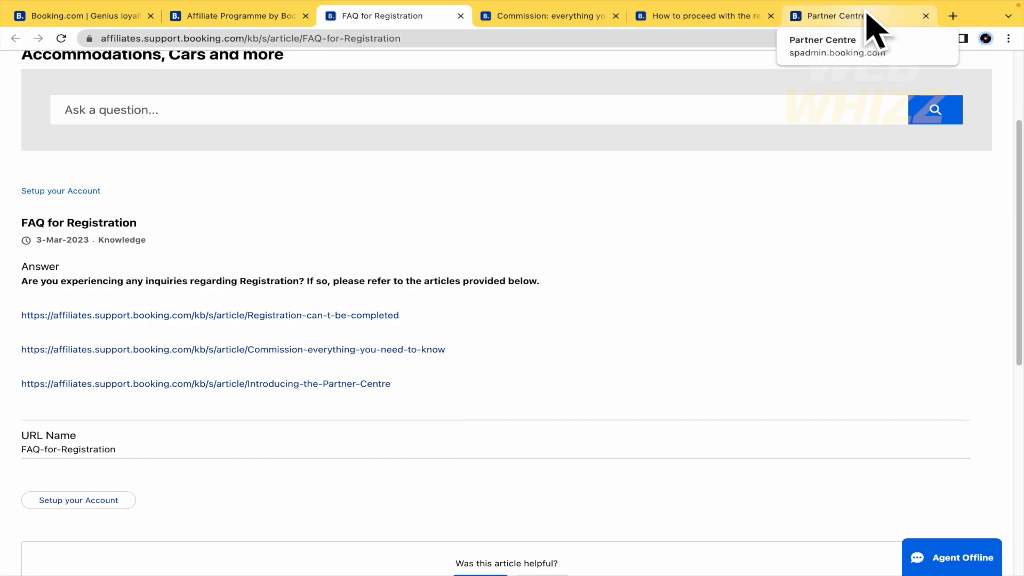
- Revisit the Partner Centre sign-up form and commission article, ending on the Genius loyalty page
{"action": "left_click", "coordinate": [845, 15]}
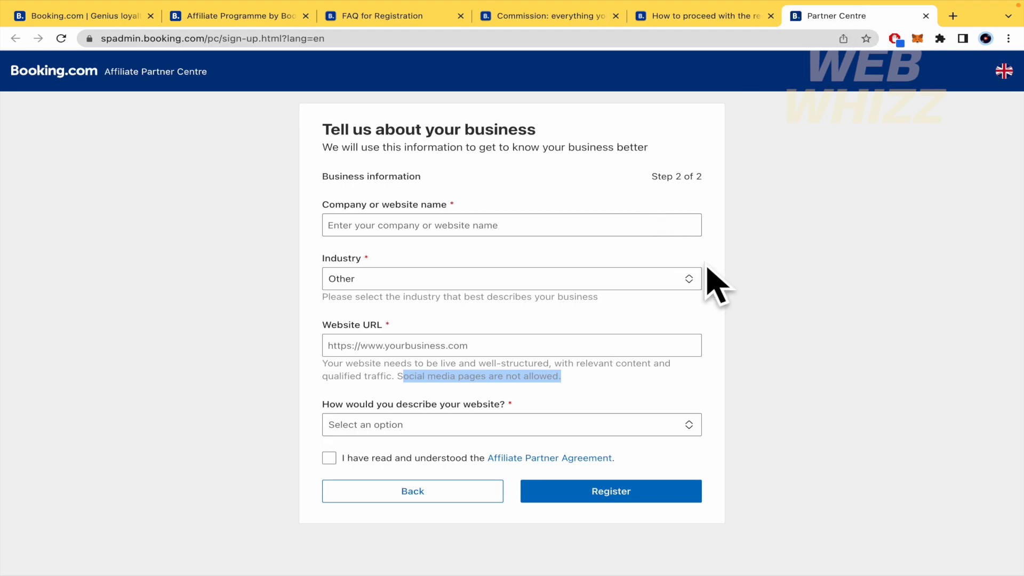
{"action": "mouse_move", "coordinate": [682, 226]}
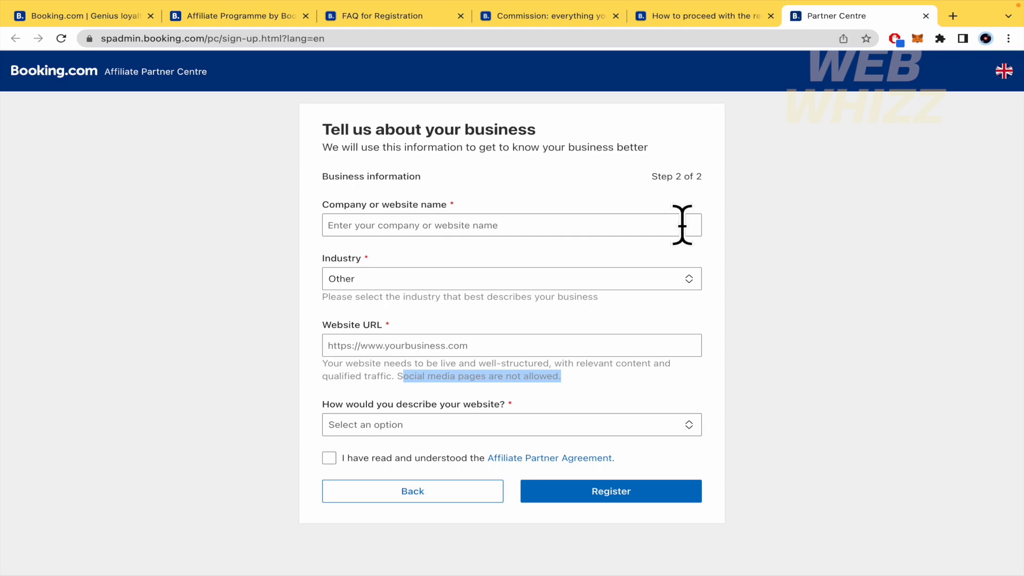
{"action": "mouse_move", "coordinate": [651, 351]}
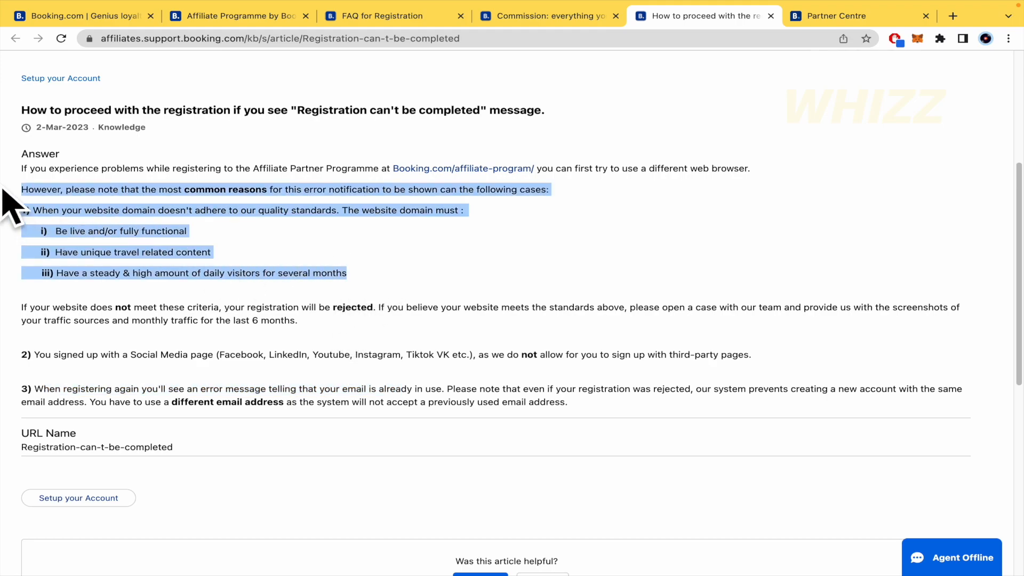
{"action": "mouse_move", "coordinate": [387, 263]}
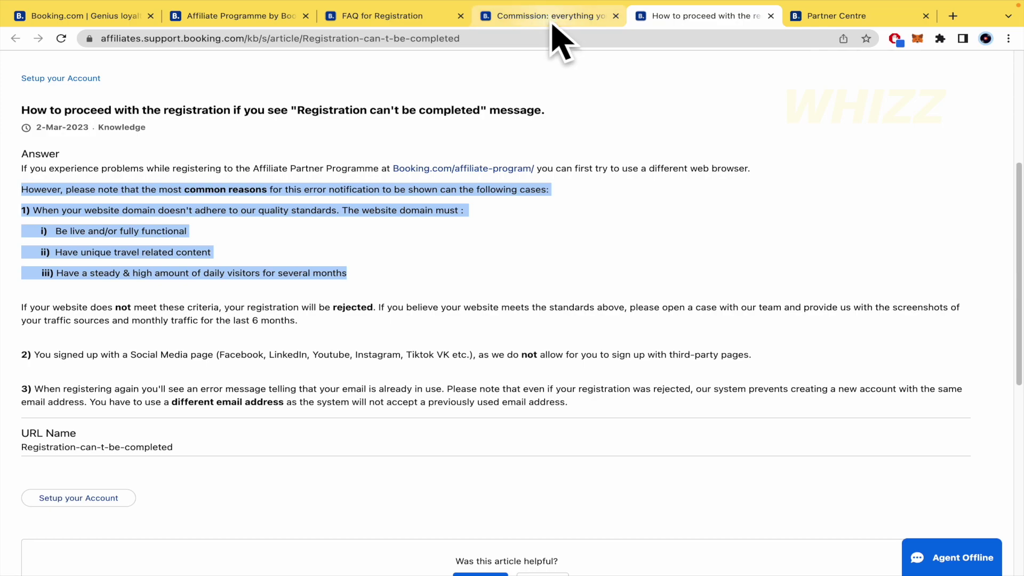
{"action": "left_click", "coordinate": [548, 15]}
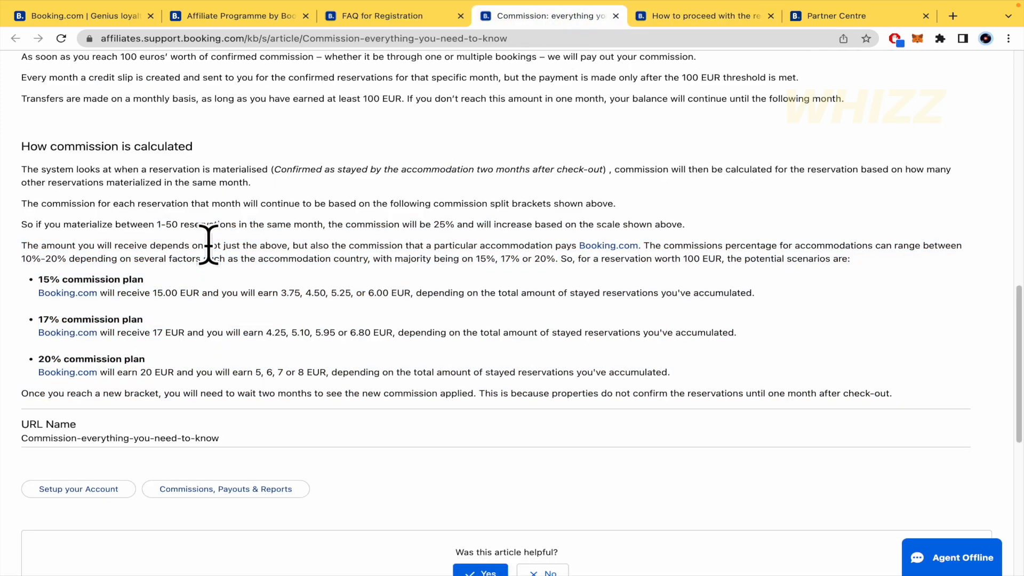
{"action": "mouse_move", "coordinate": [407, 32]}
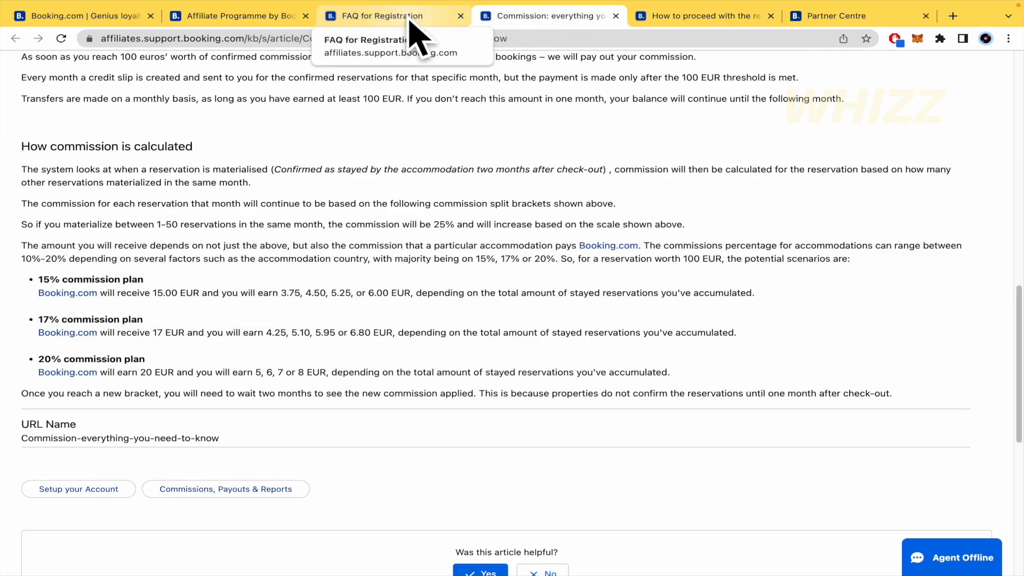
{"action": "left_click", "coordinate": [80, 15]}
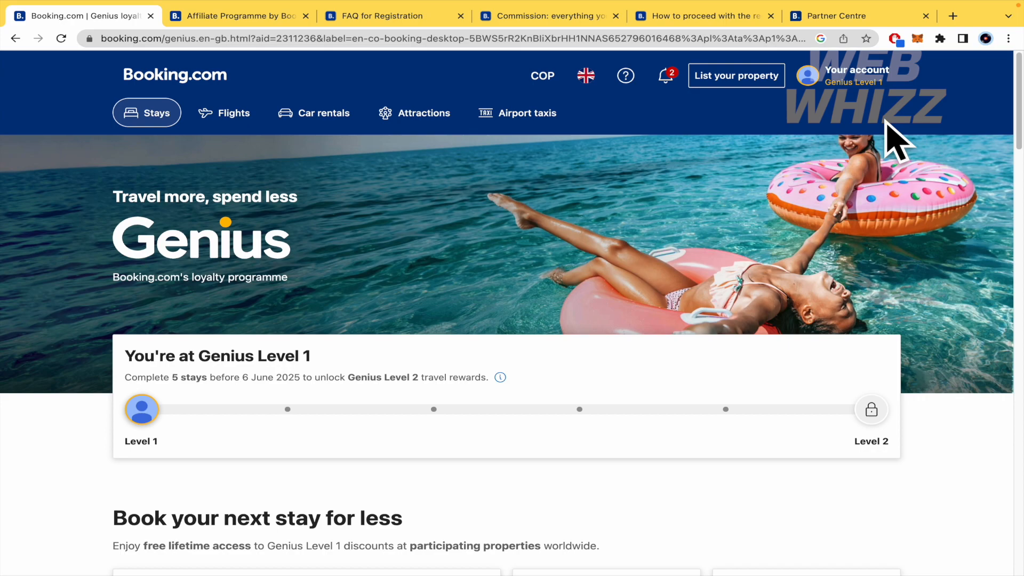
{"action": "mouse_move", "coordinate": [883, 127]}
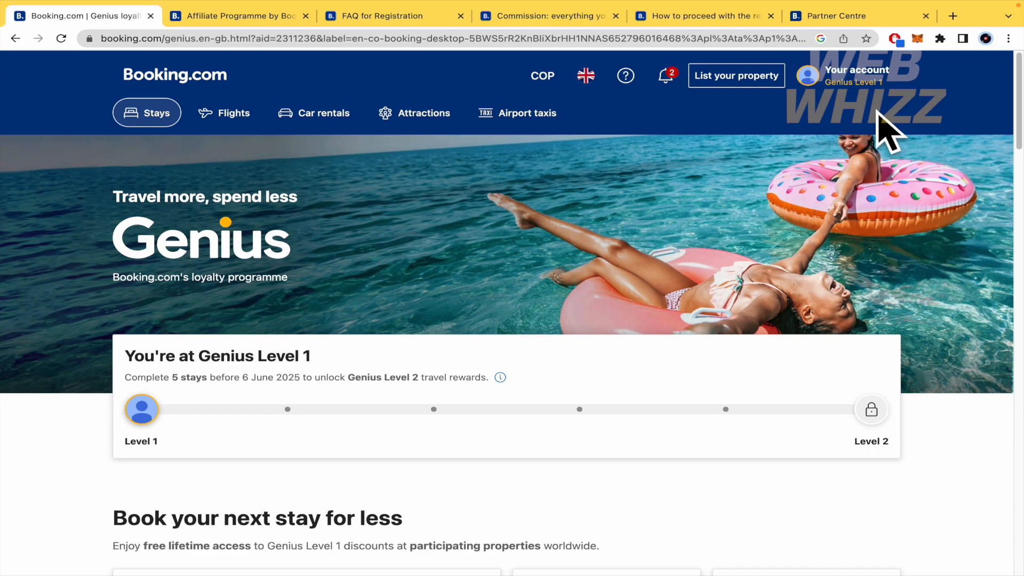